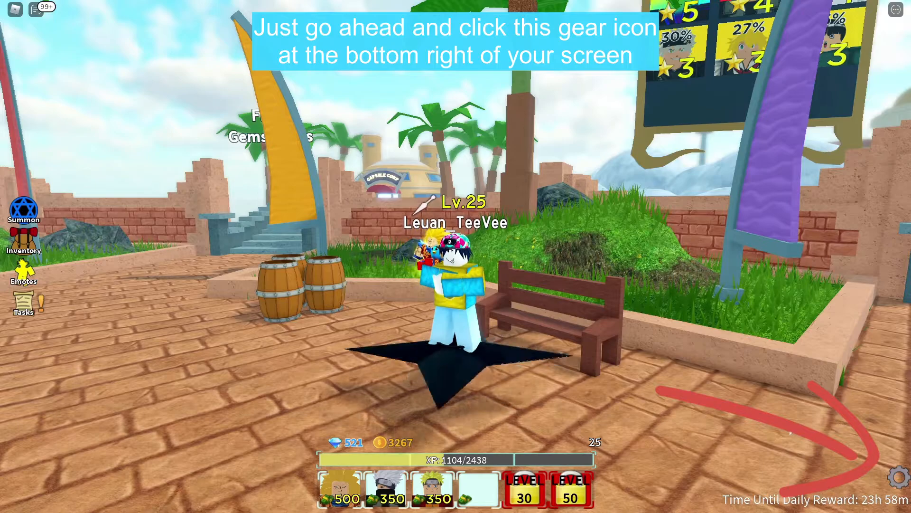
Step: Redeem the gameon2021 code in the Enter Code box for gems
click(894, 476)
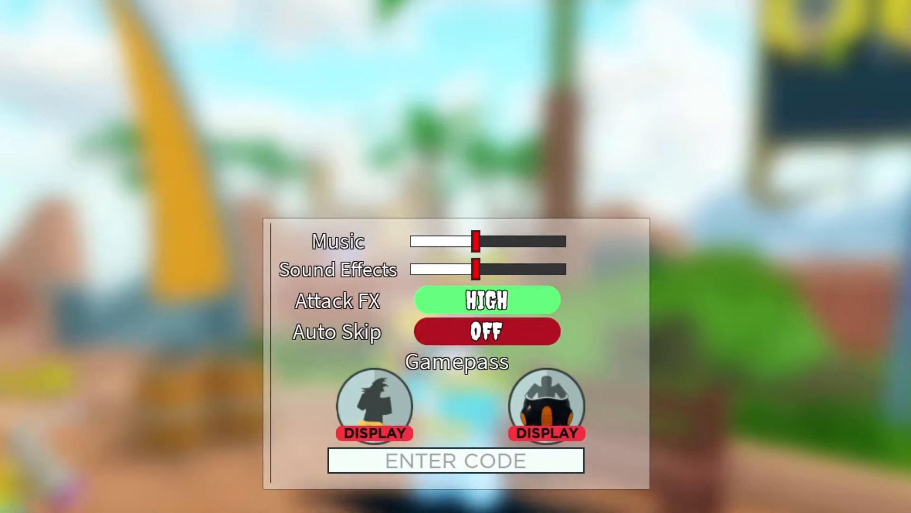
click(487, 300)
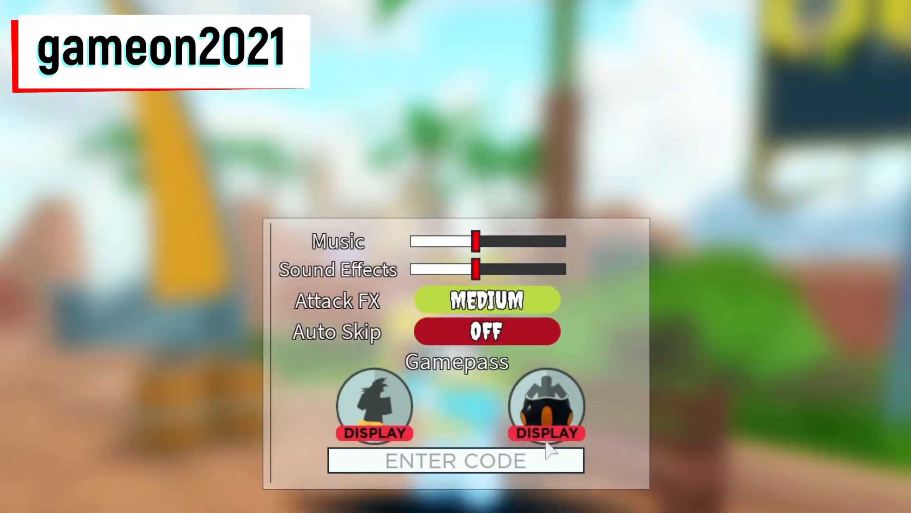
text(game)
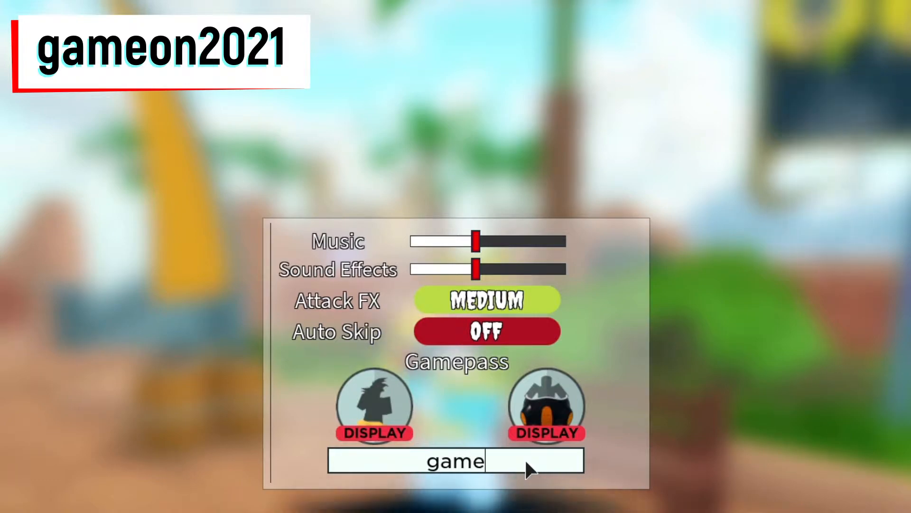
text(on)
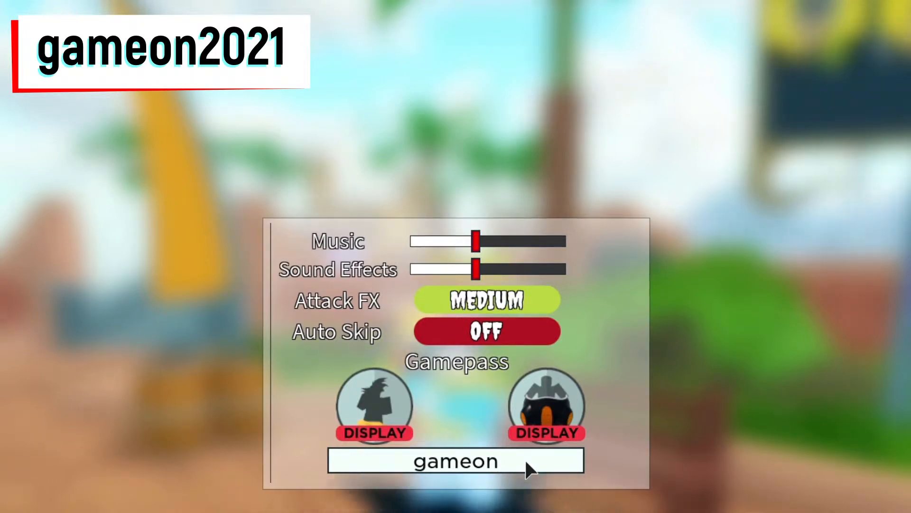
key(Return)
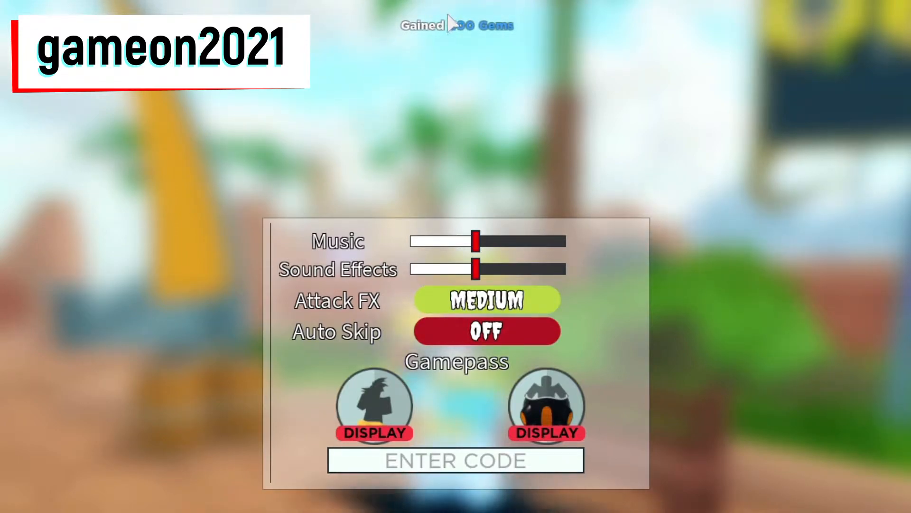
mouse_move(465, 38)
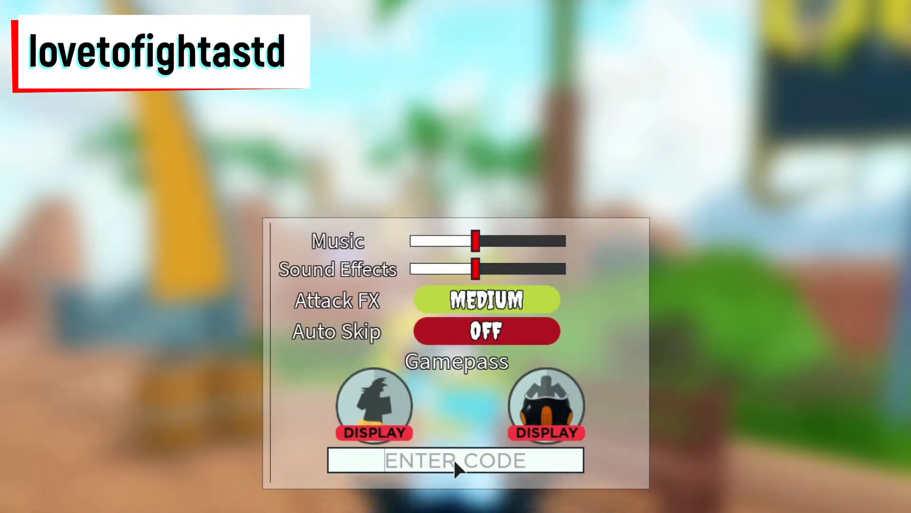
Step: Redeem the thisisthenewestcode code for 150 gems
text(love)
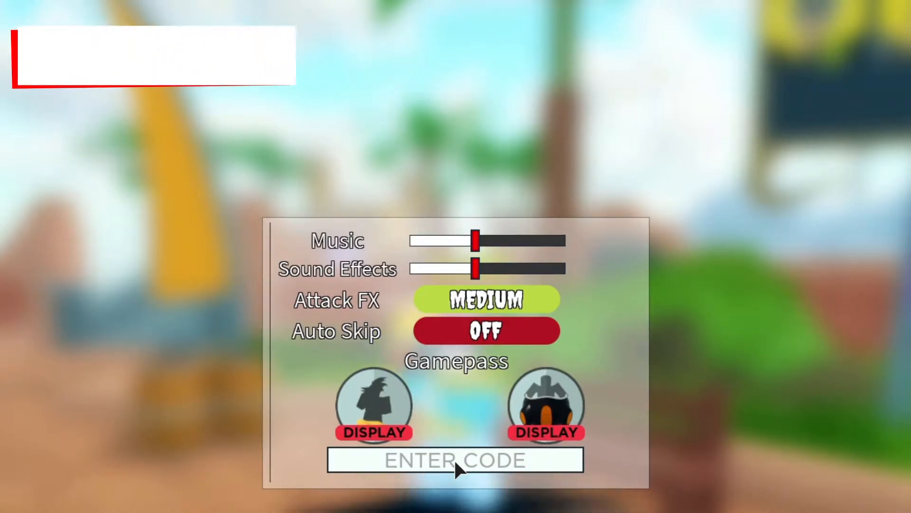
text(thisisthenewestcode)
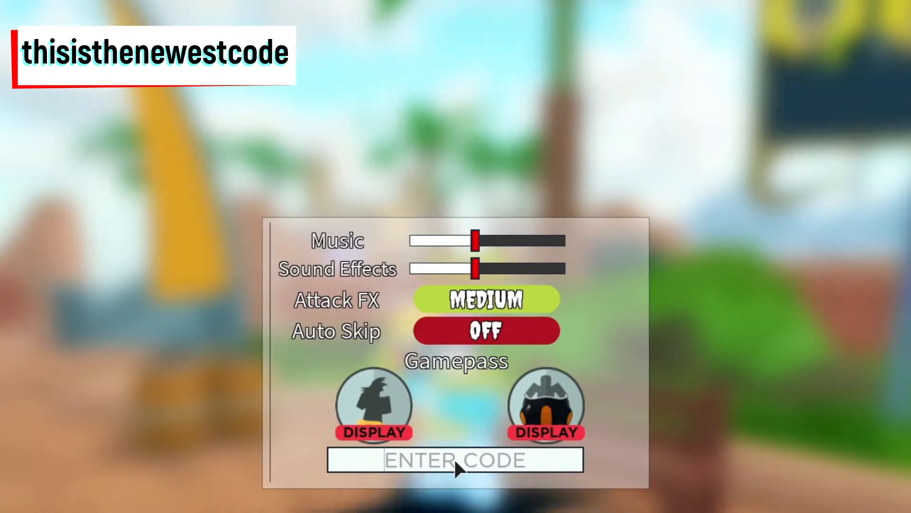
text(thisisthe)
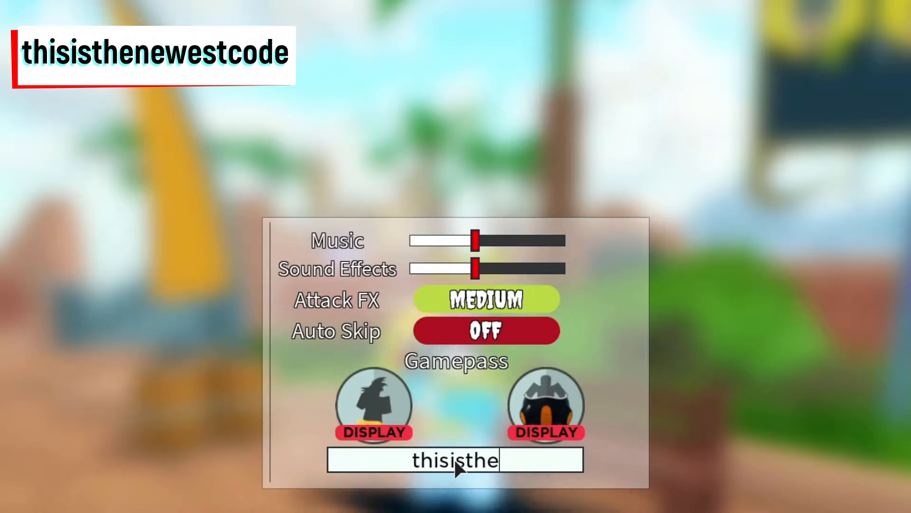
text(newest)
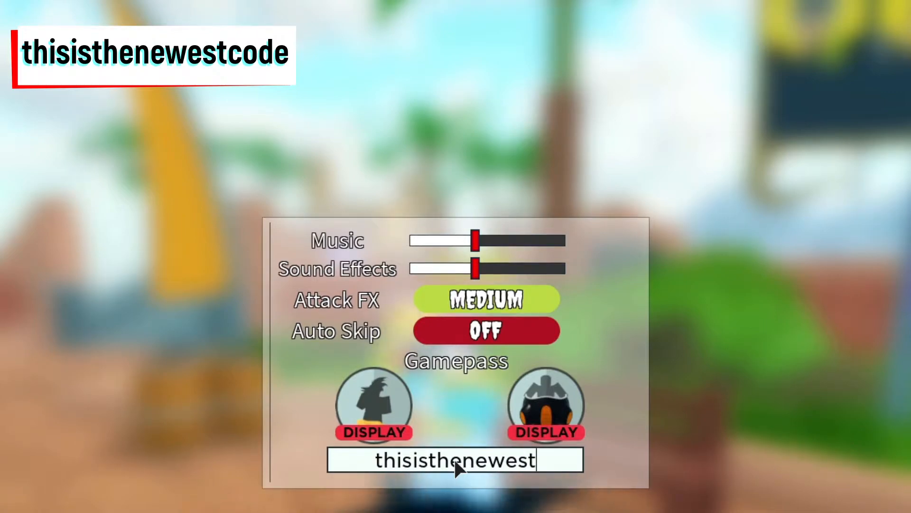
key(Return)
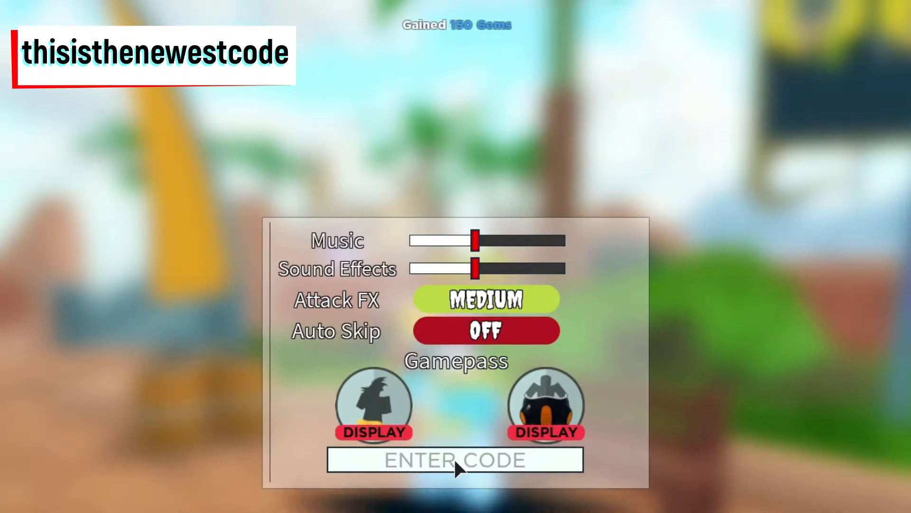
mouse_move(466, 34)
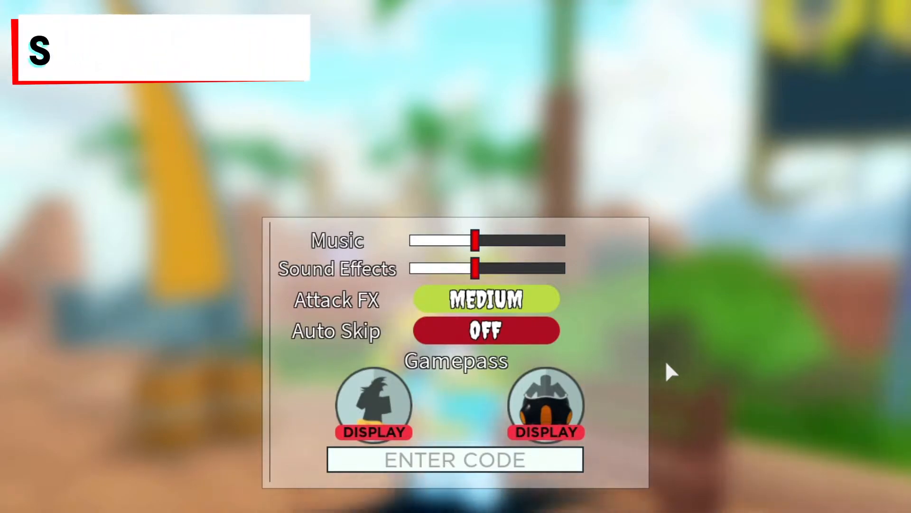
Step: Redeem the subinferman code for 50 gems
text(ubinferman)
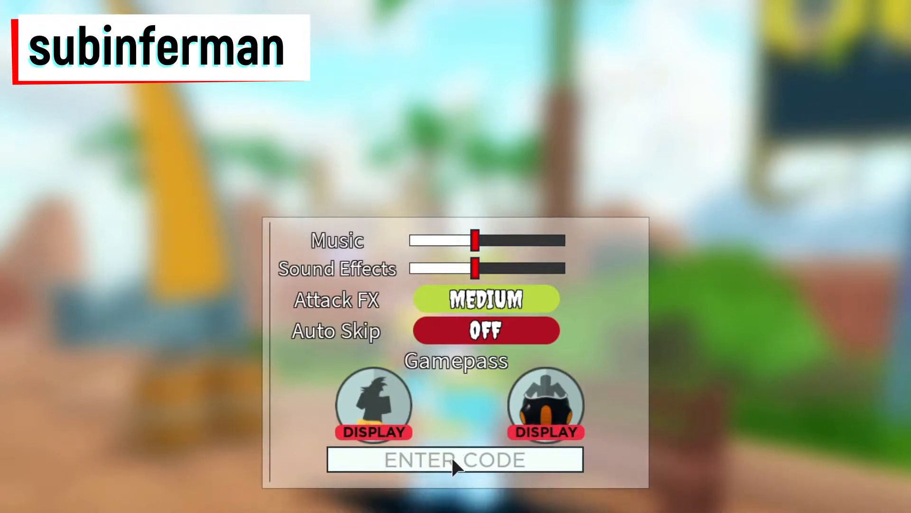
text(sub)
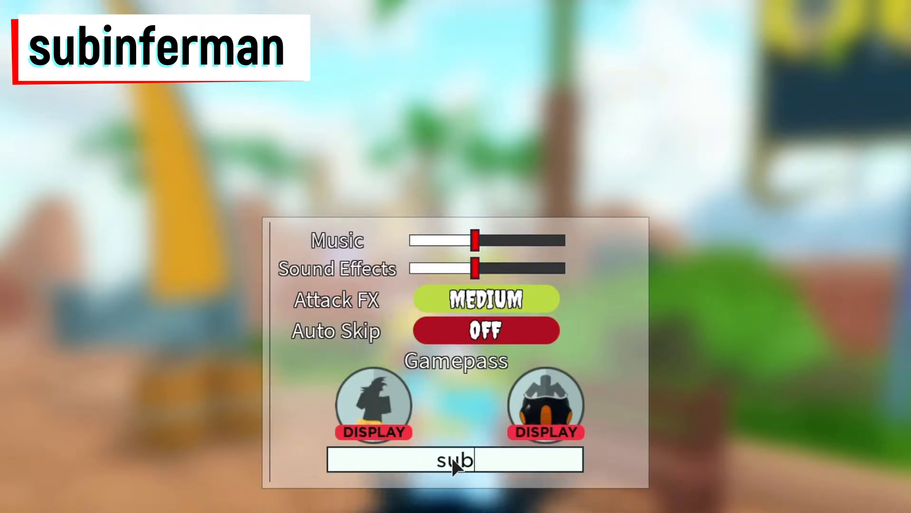
key(Return)
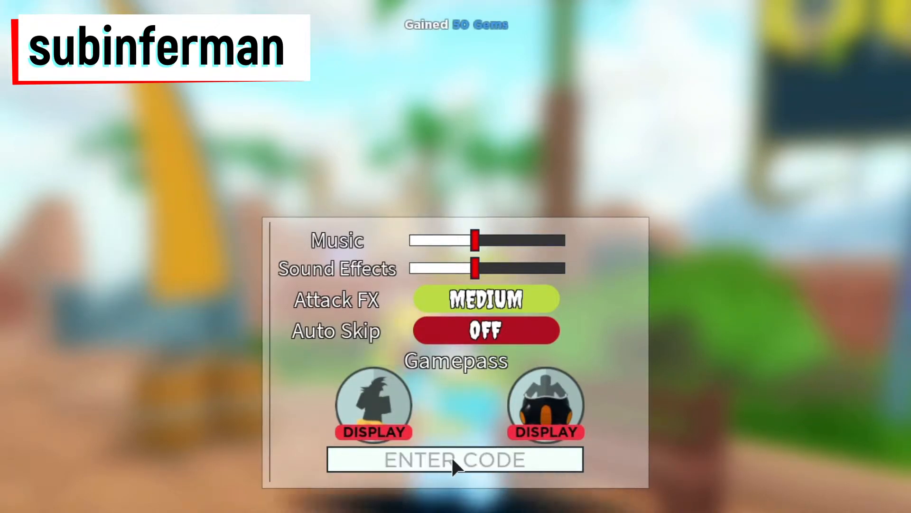
mouse_move(459, 38)
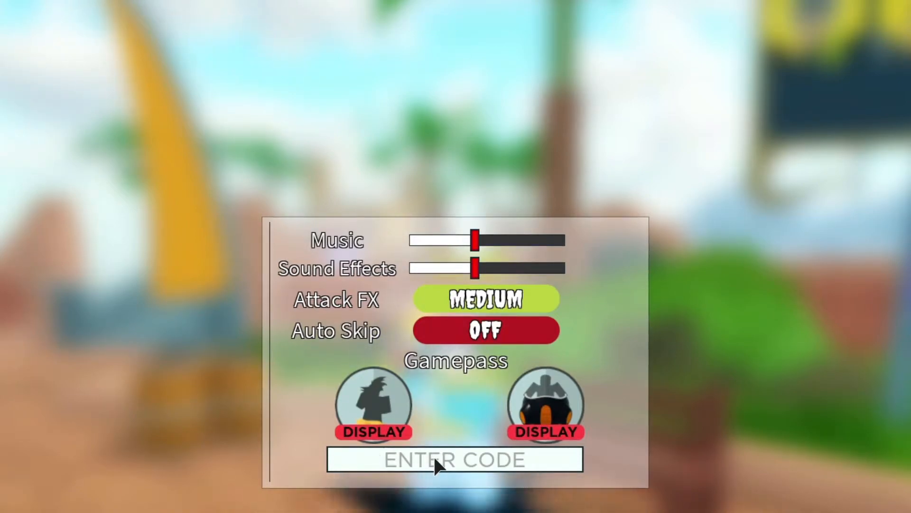
text(subtome)
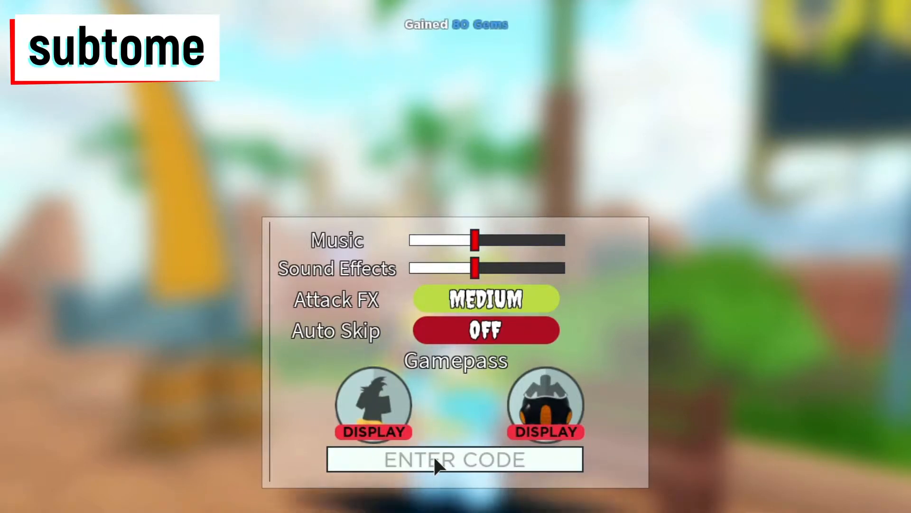
mouse_move(487, 41)
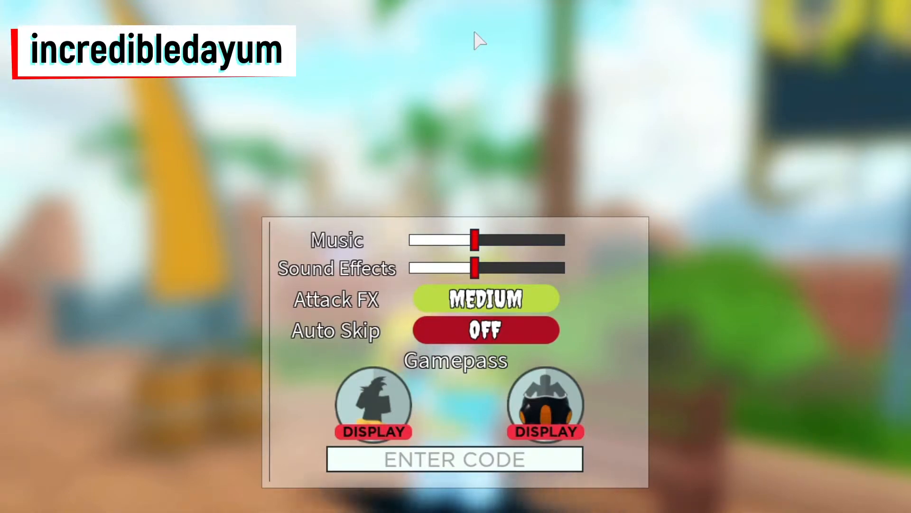
mouse_move(526, 416)
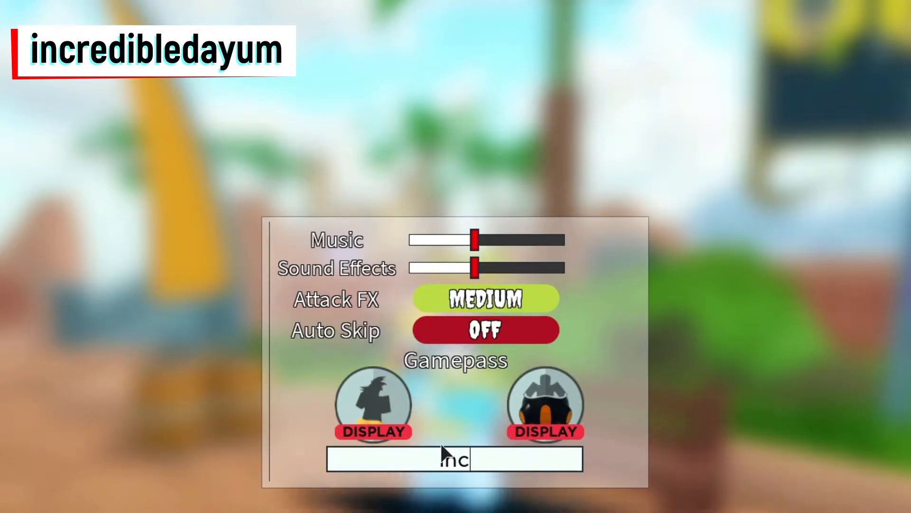
text(incredible)
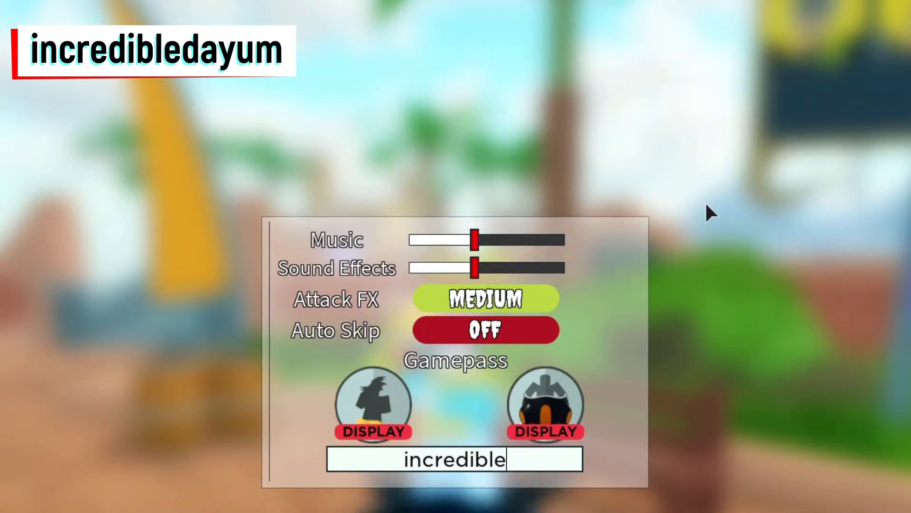
text(da)
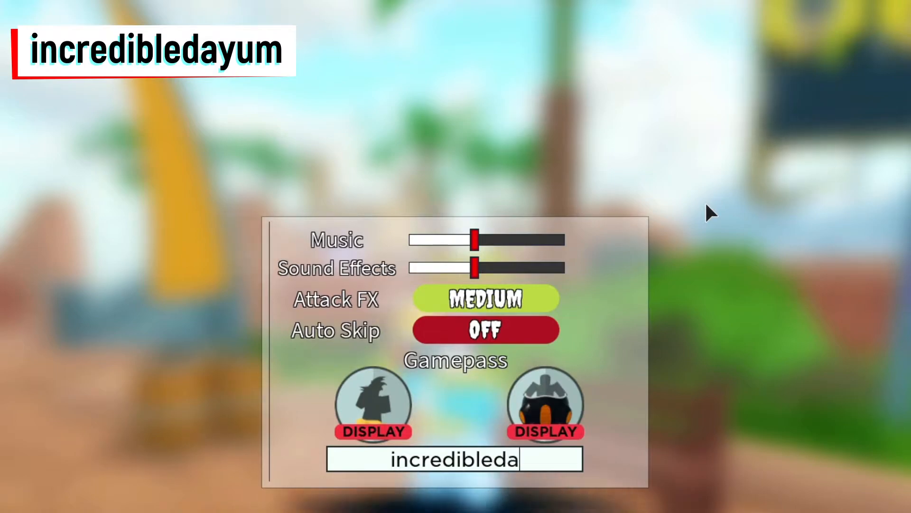
key(Return)
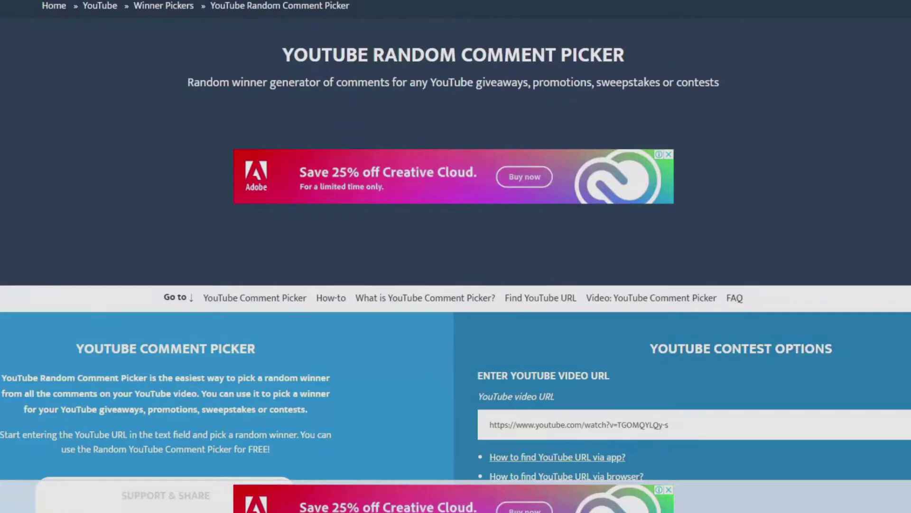
mouse_move(525, 184)
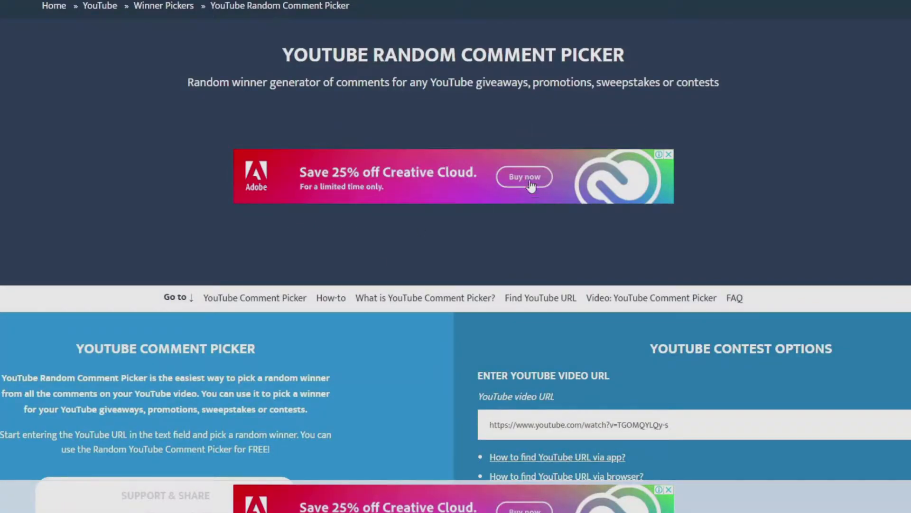
mouse_move(502, 161)
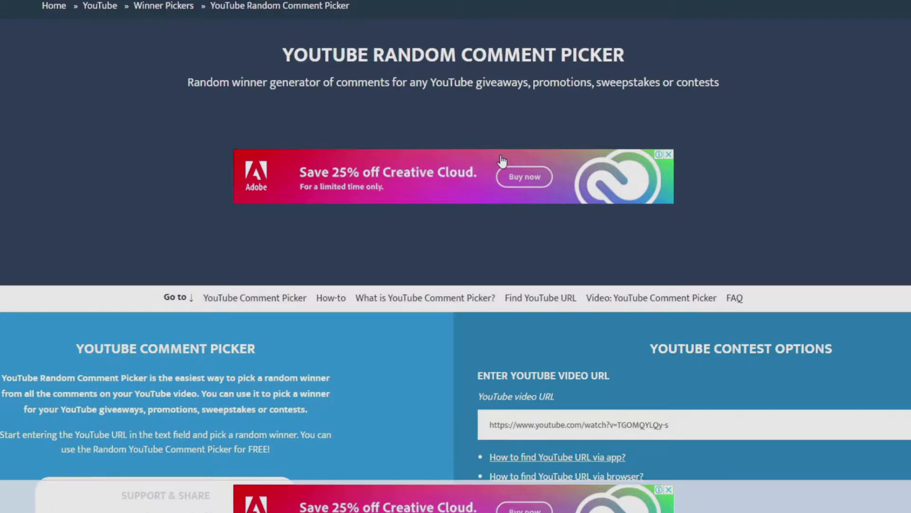
mouse_move(688, 354)
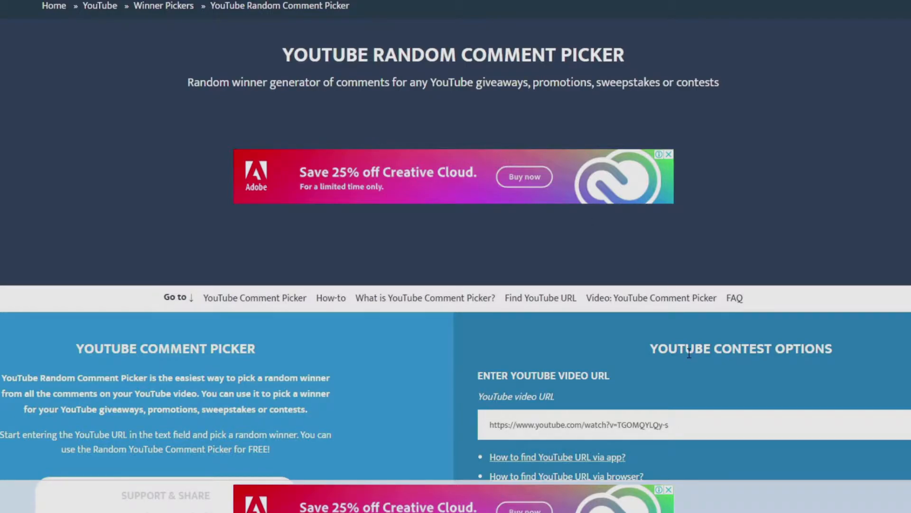
mouse_move(530, 377)
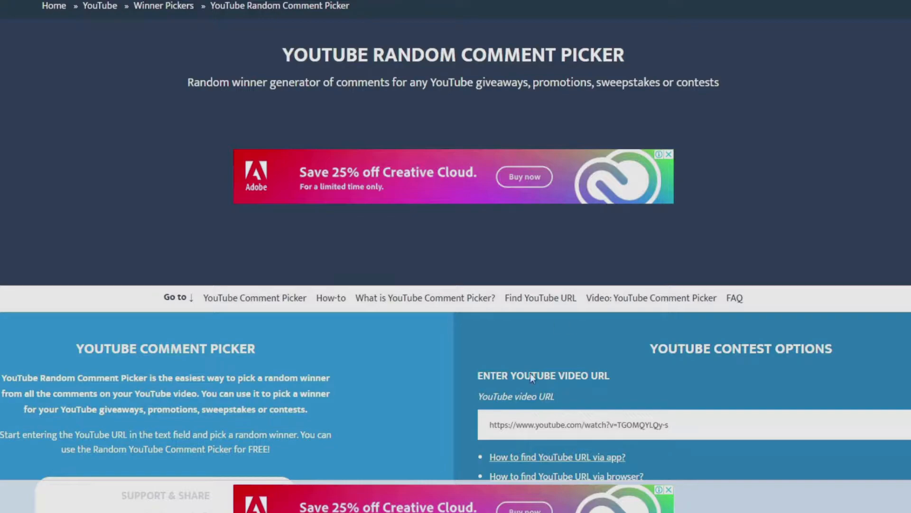
Step: Include replies, draw a random winner from the 225 comments and select their username
scroll(down, 3)
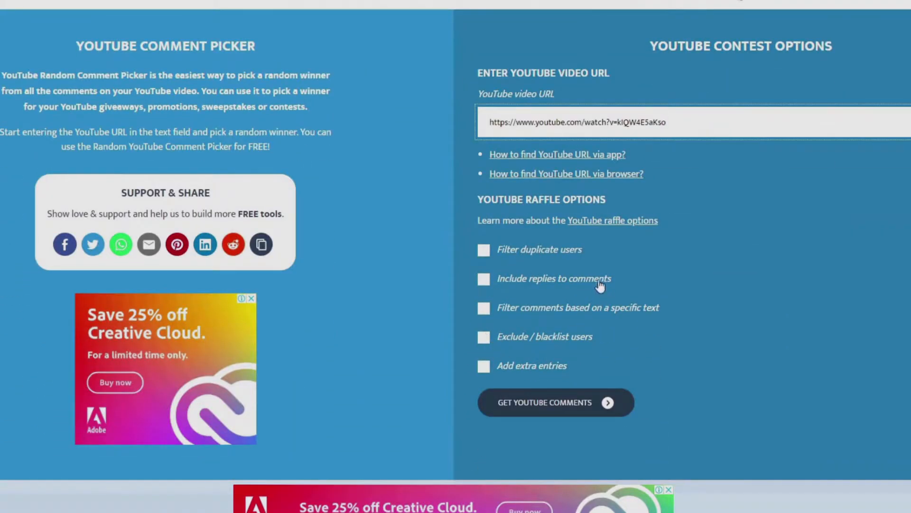
click(483, 279)
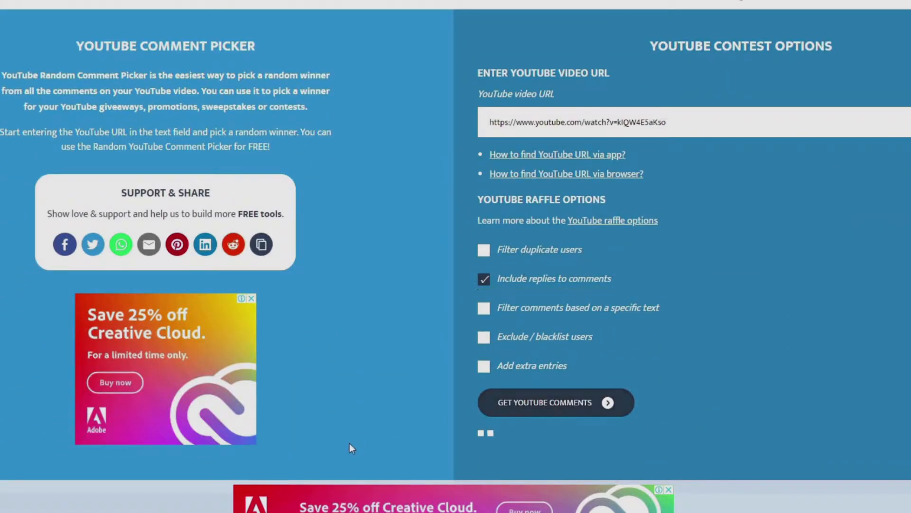
scroll(down, 3)
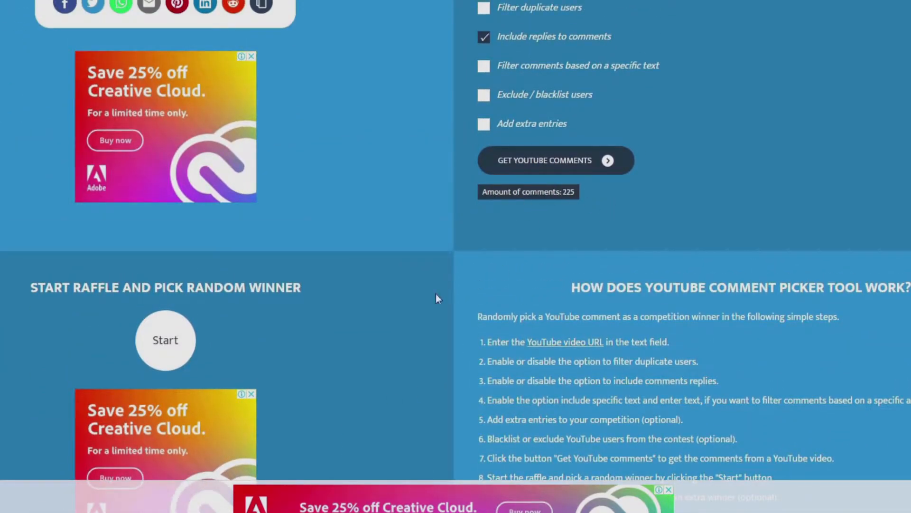
click(165, 340)
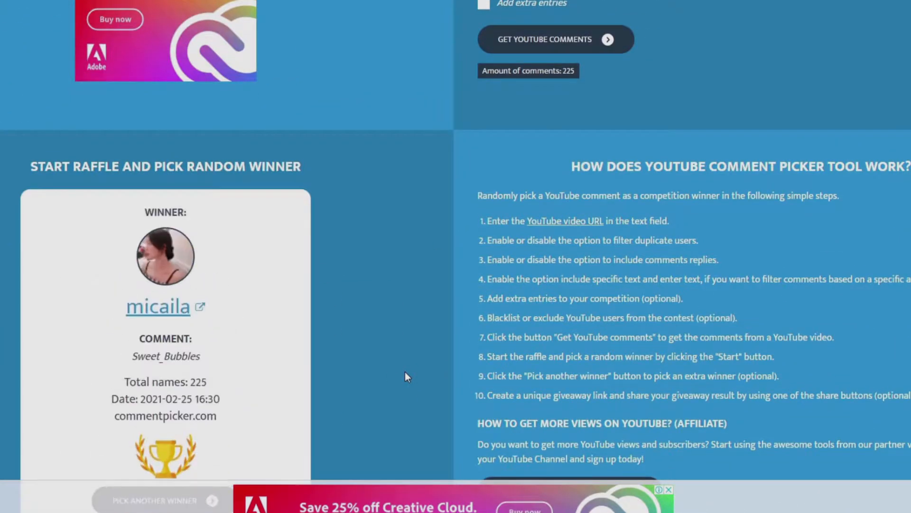
mouse_move(183, 375)
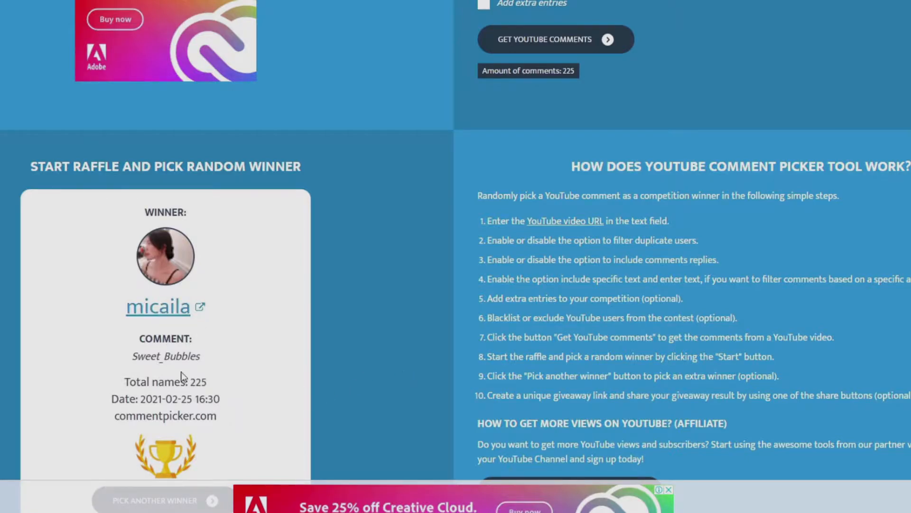
double_click(165, 356)
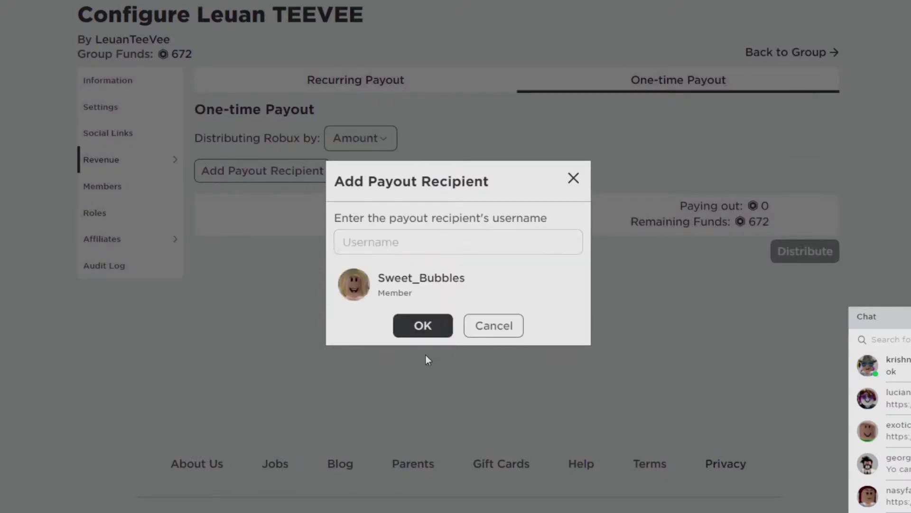
Step: Confirm the winner as payout recipient and draw another winner's username
click(423, 325)
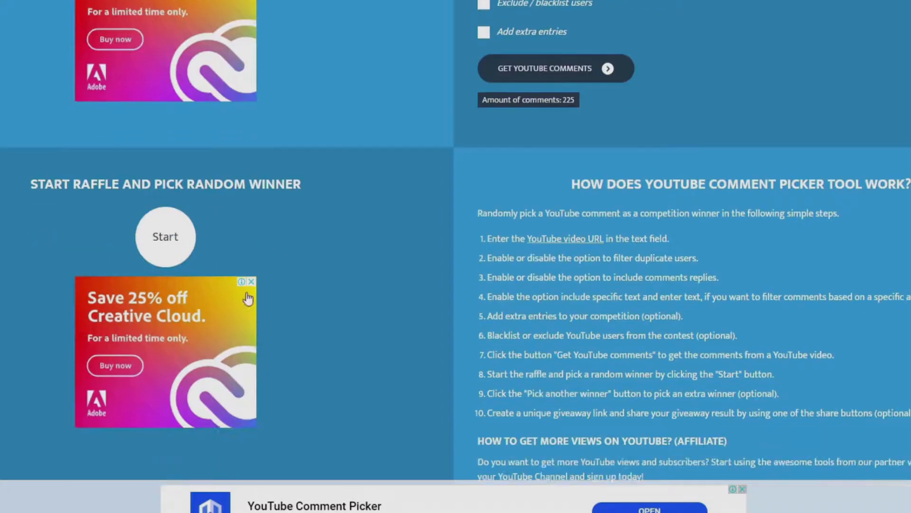
click(165, 236)
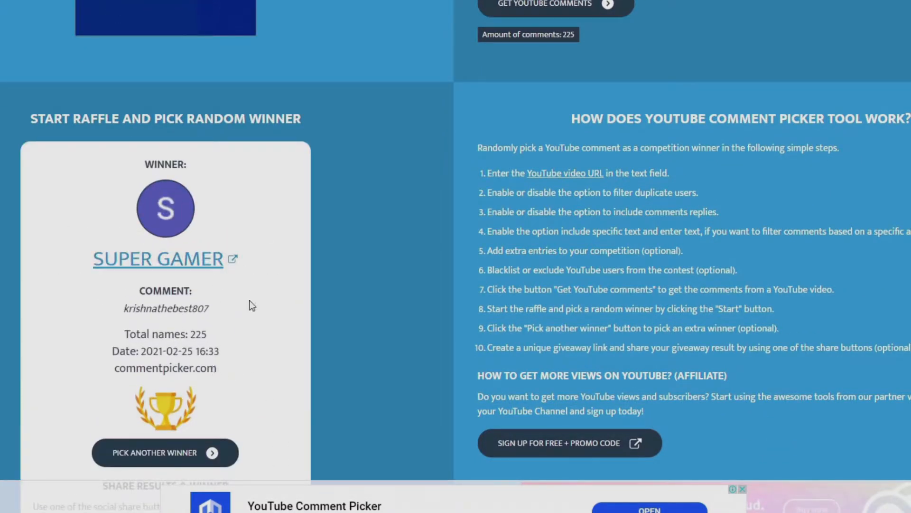
double_click(166, 308)
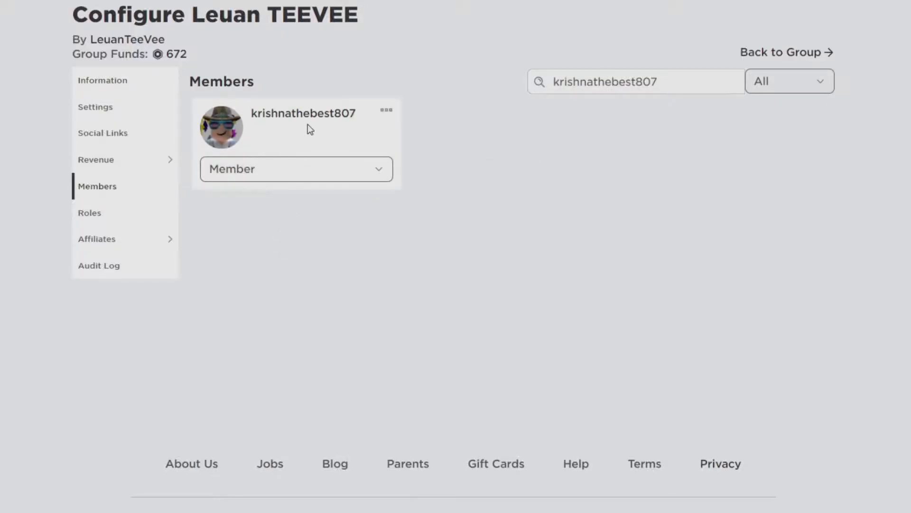
mouse_move(130, 164)
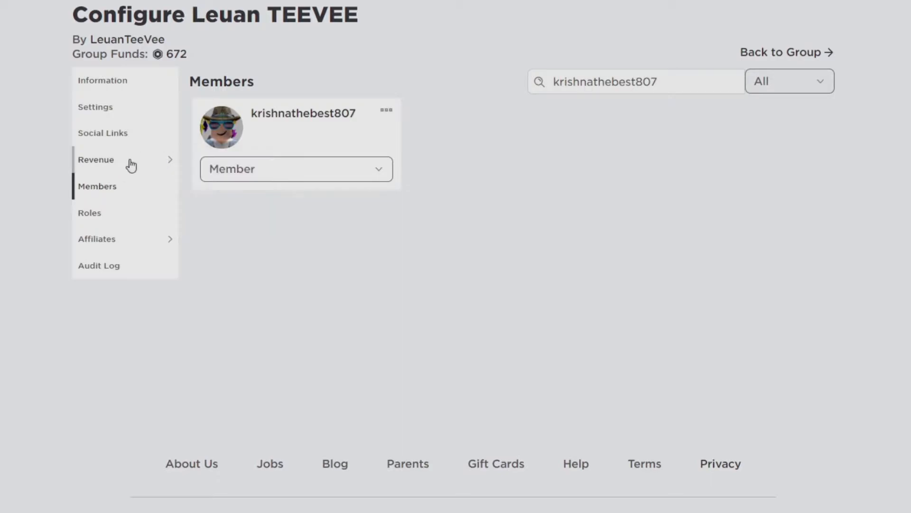
Step: Add the new winner as a one-time payout recipient and send 50 Robux
click(95, 159)
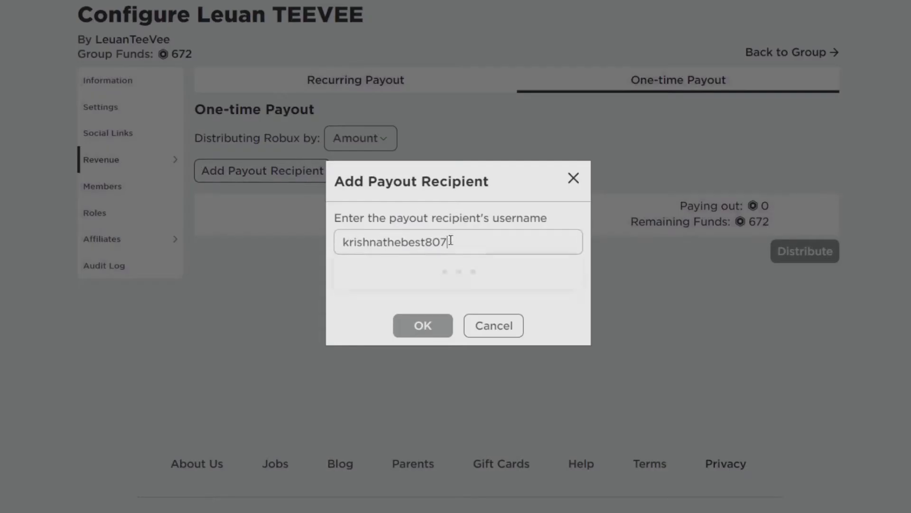
click(423, 325)
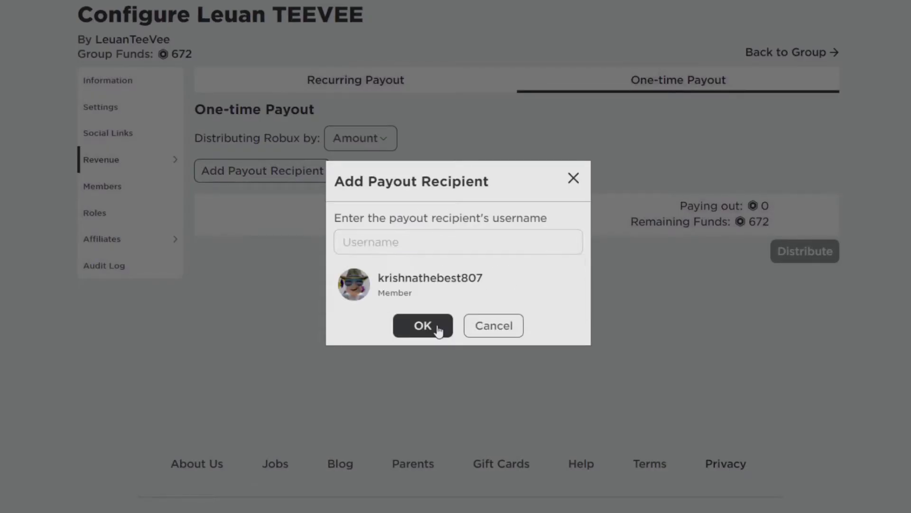
click(423, 326)
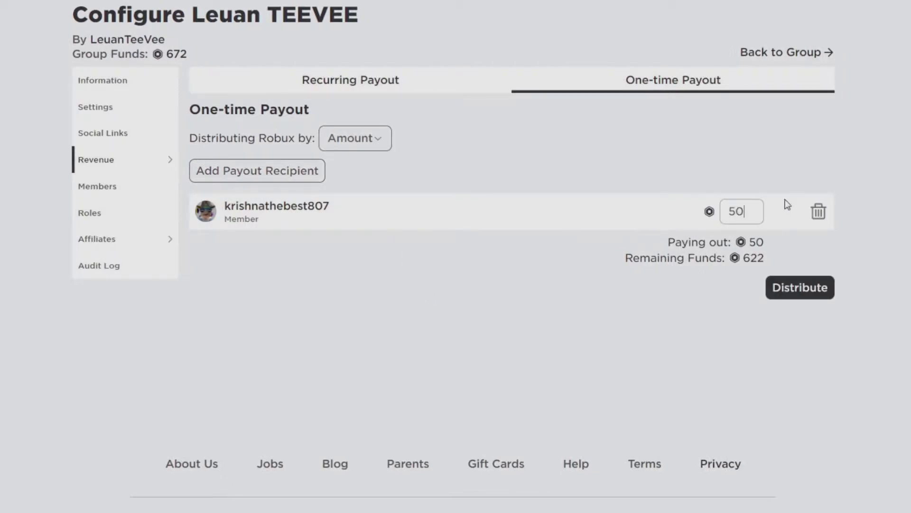
click(799, 286)
text(639dead)
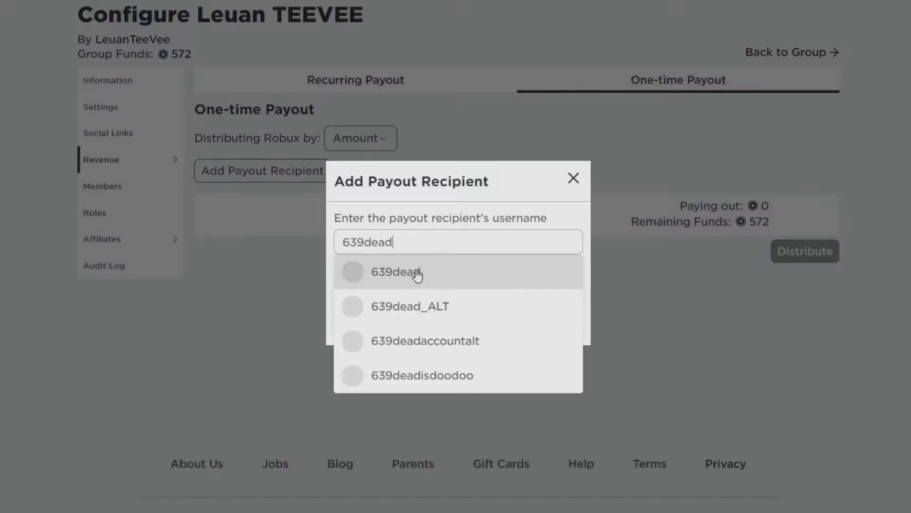
Step: Pay a further 50 Robux to the newly drawn winner, lowering funds to 522
click(397, 272)
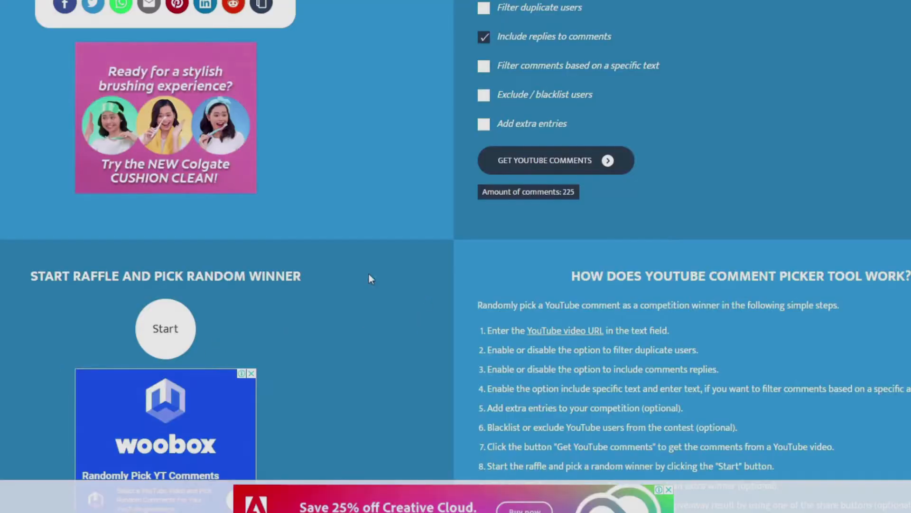
click(165, 328)
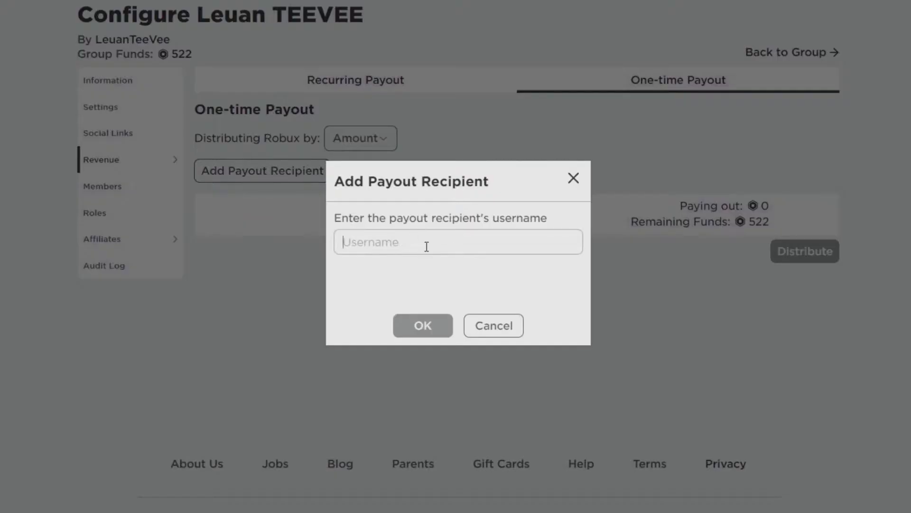
click(423, 324)
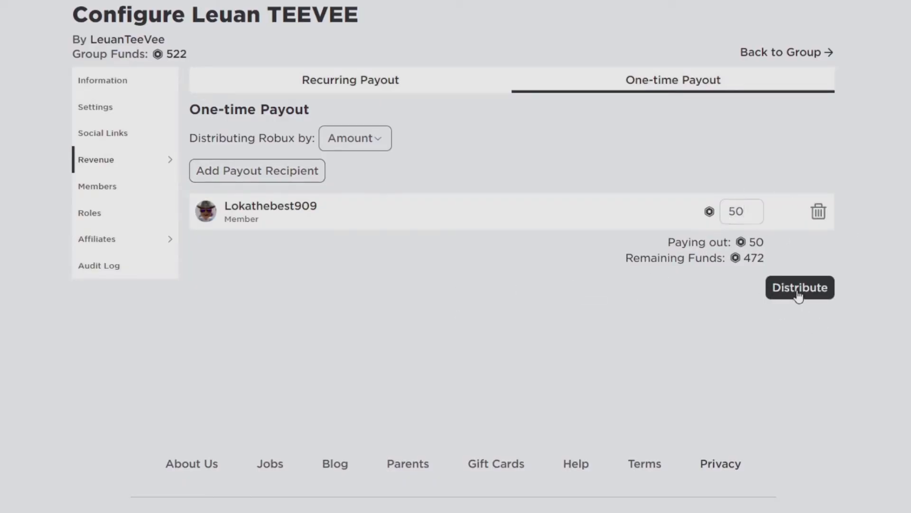
click(799, 287)
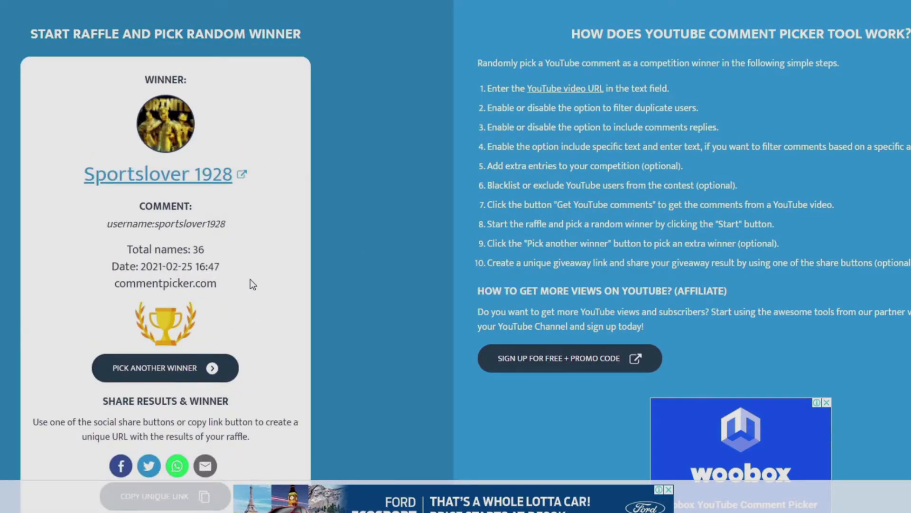
mouse_move(161, 230)
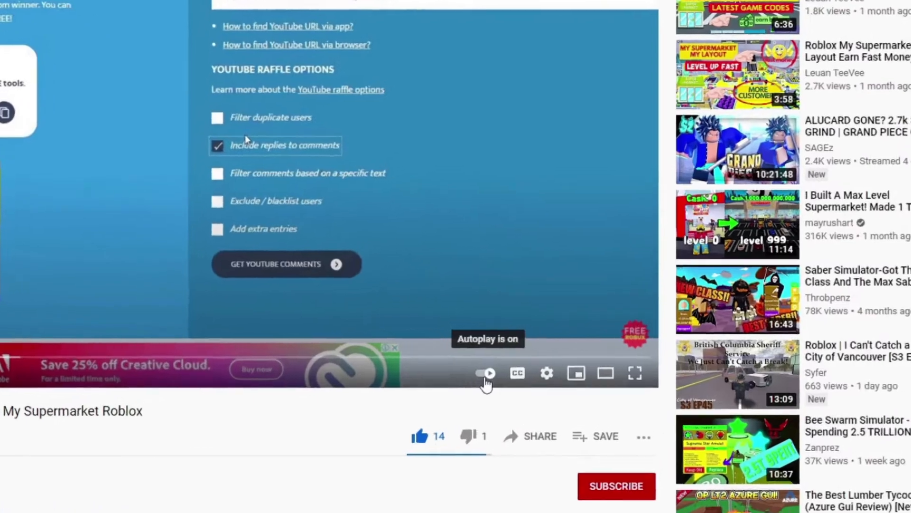
Step: Subscribe to the giveaway video's channel
click(616, 486)
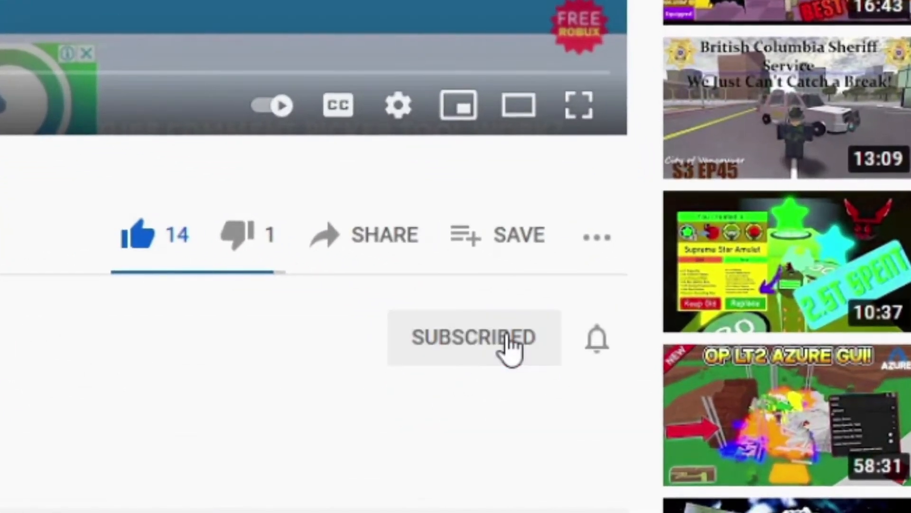
click(596, 338)
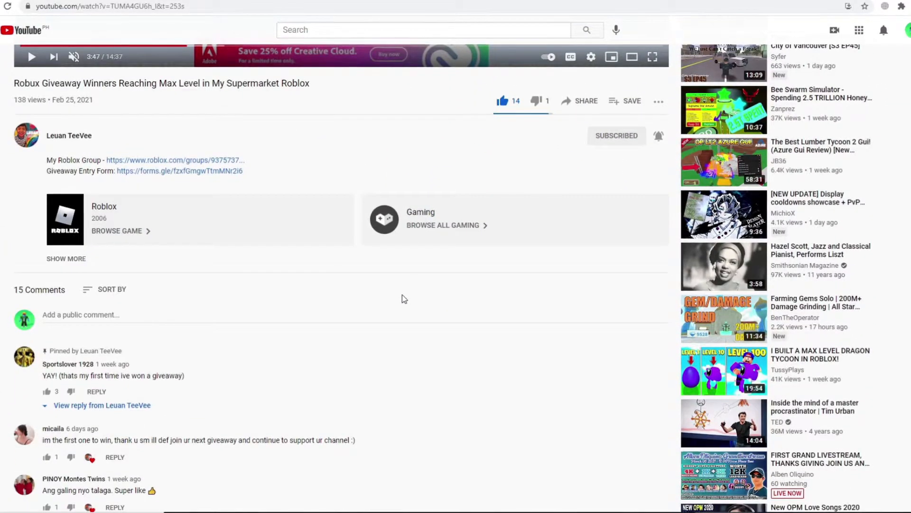
Step: Post the comment 'I want to get free Robux Leuan Teevee' under the video
scroll(down, 3)
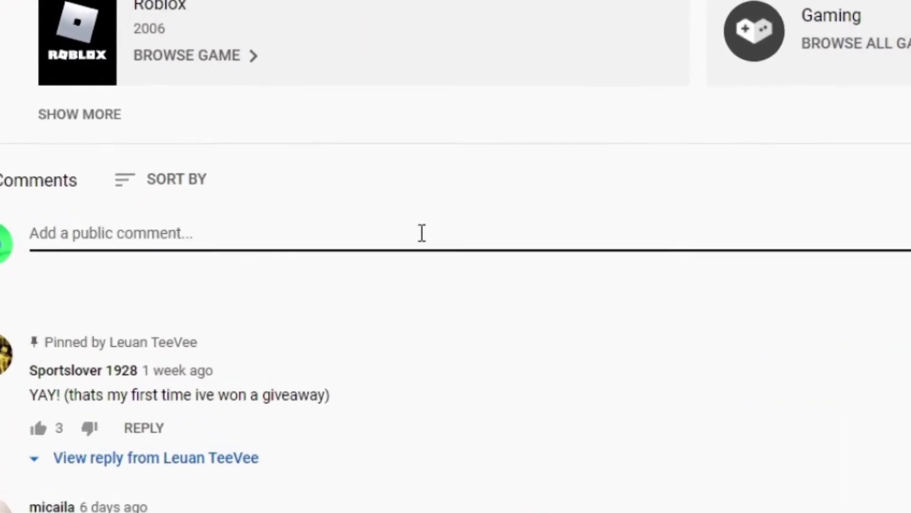
scroll(down, 3)
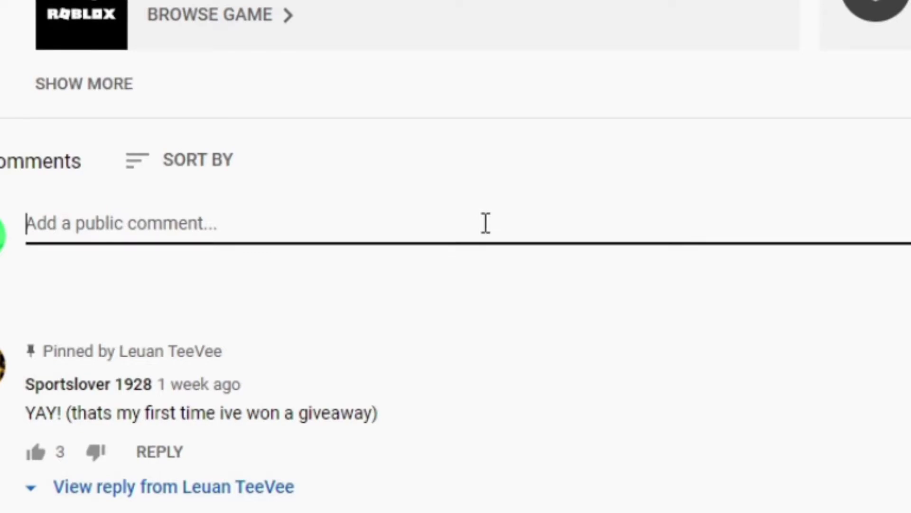
text(I want to g)
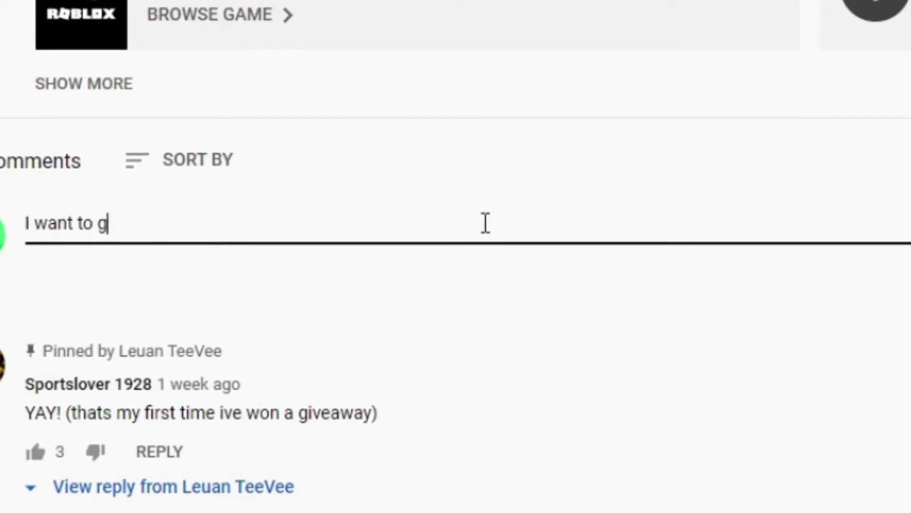
text(et freee)
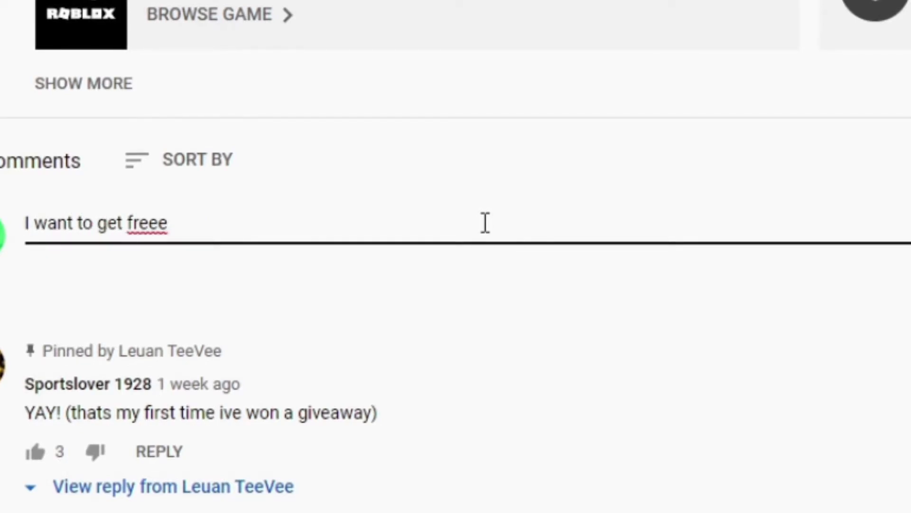
text(Robux)
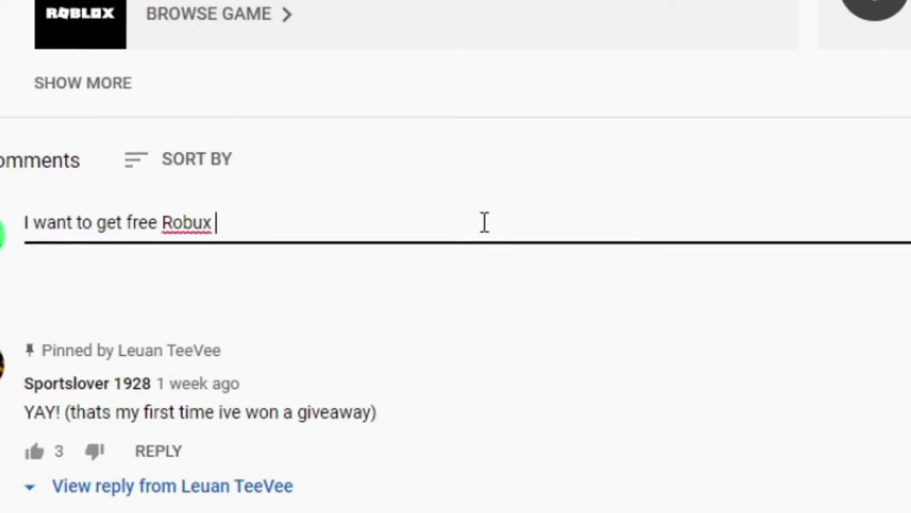
text(Leuan Tee)
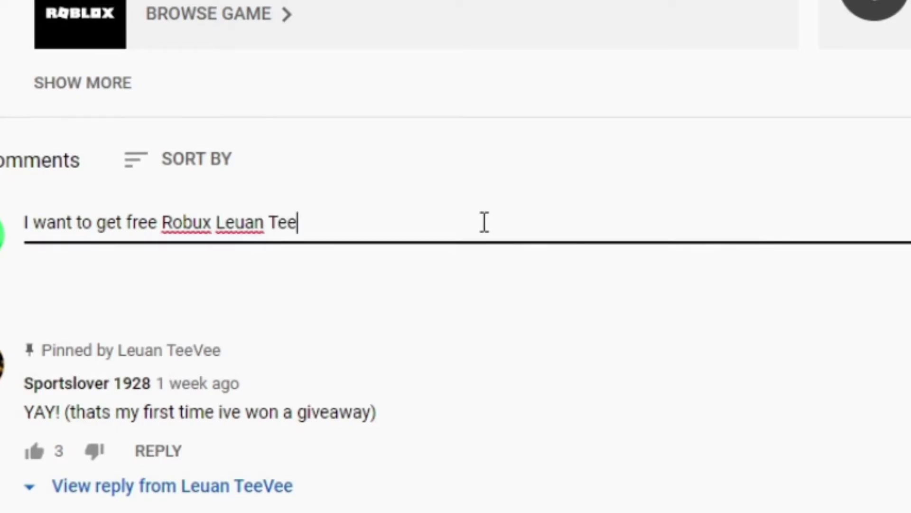
text(vee)
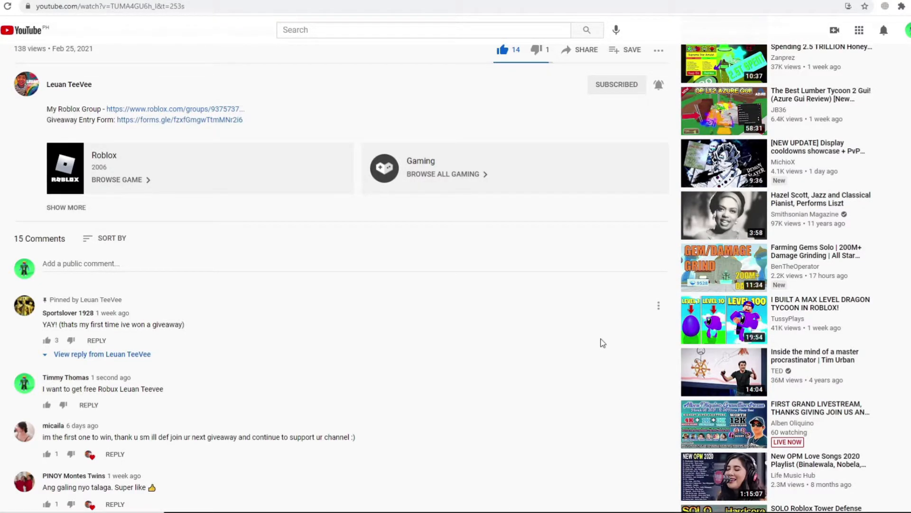
mouse_move(508, 366)
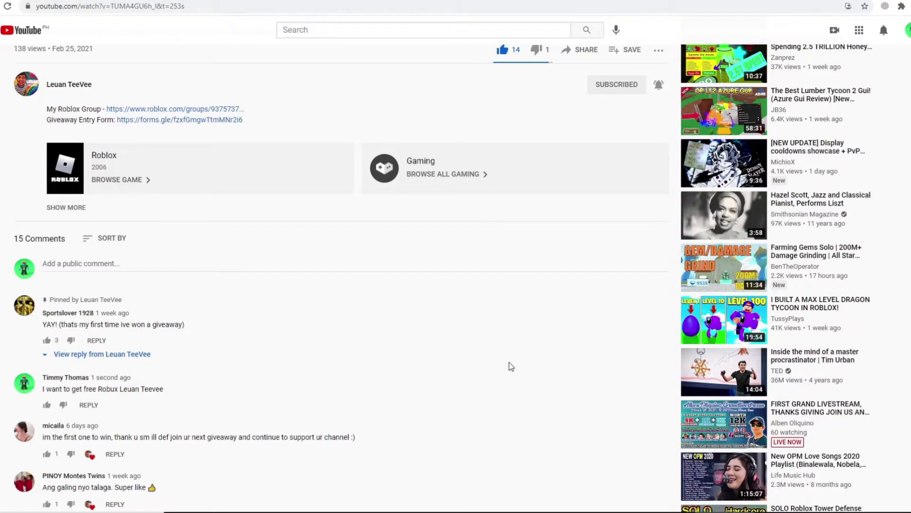
scroll(up, 3)
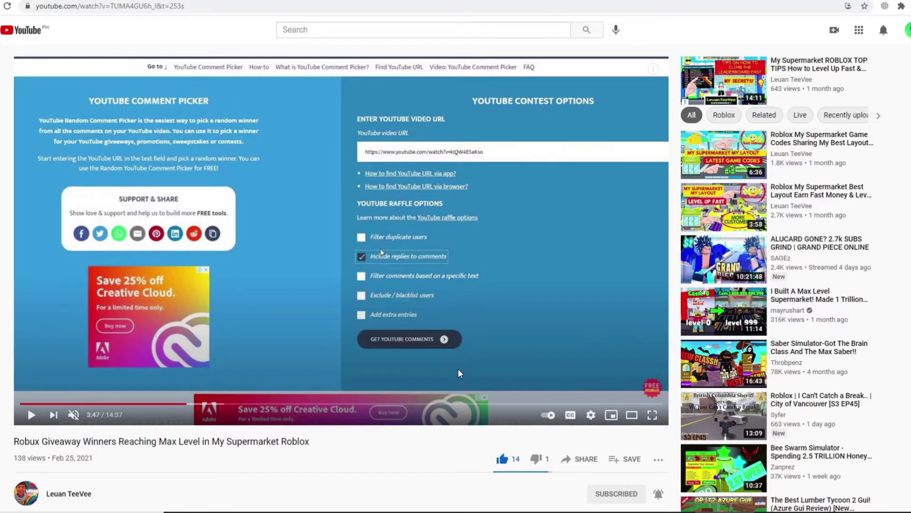
mouse_move(446, 365)
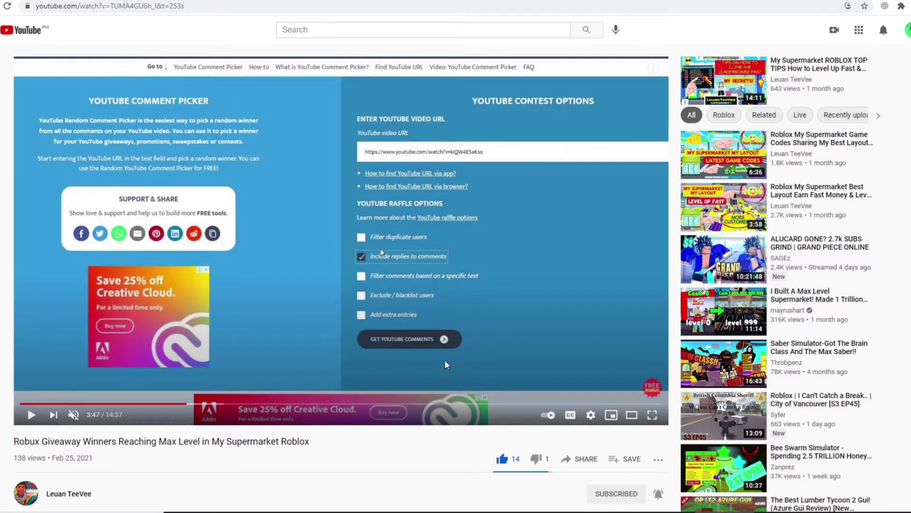
mouse_move(426, 365)
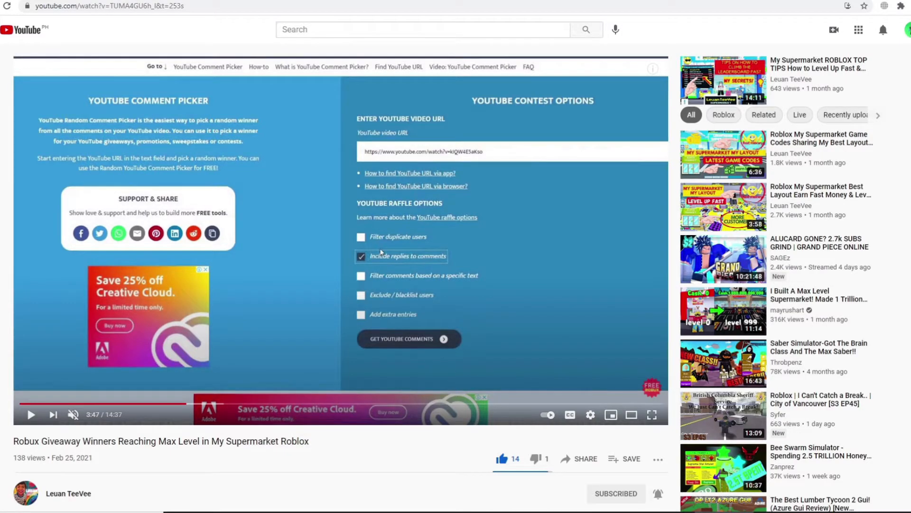
scroll(down, 3)
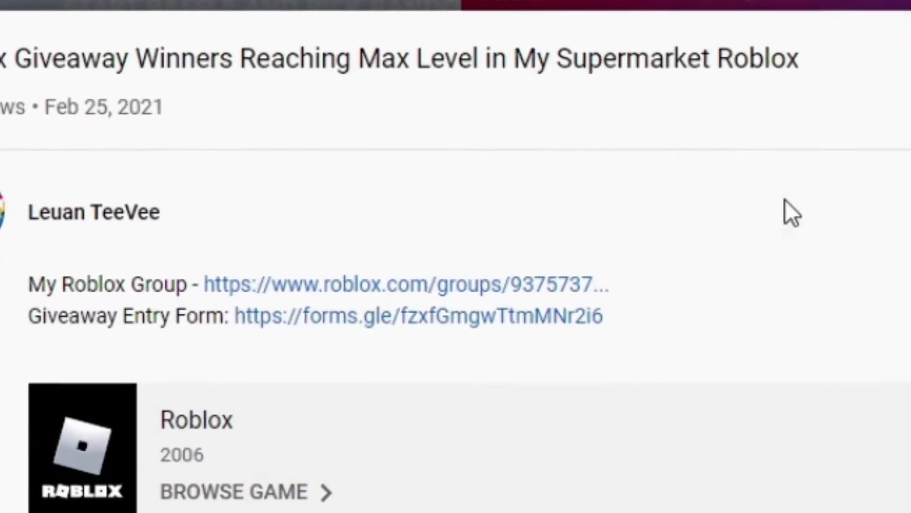
scroll(up, 3)
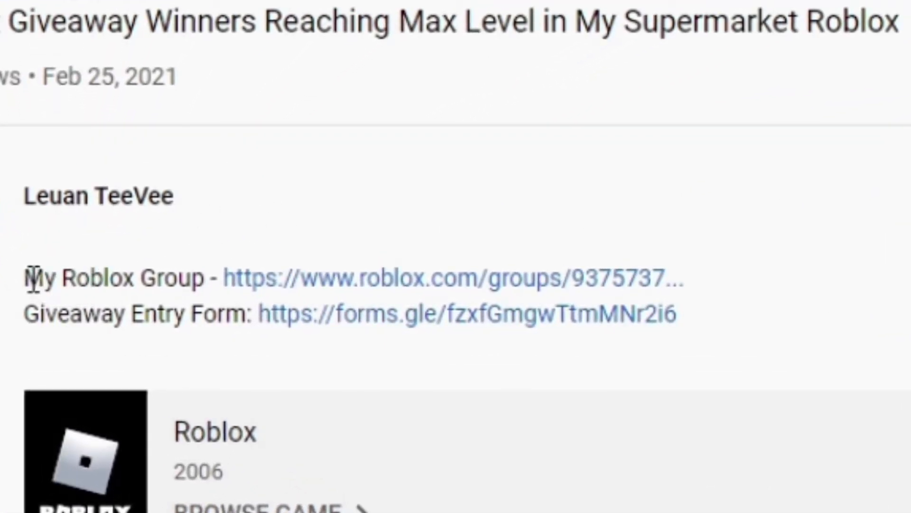
double_click(114, 277)
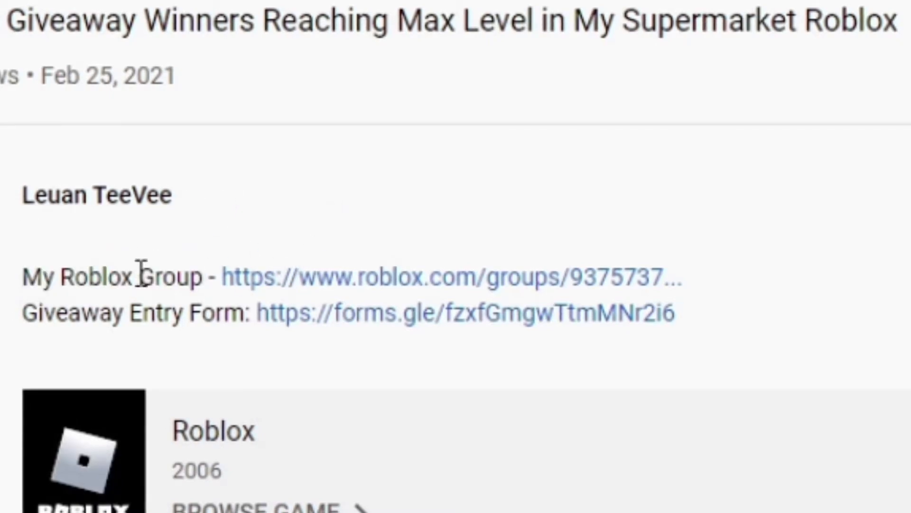
mouse_move(264, 288)
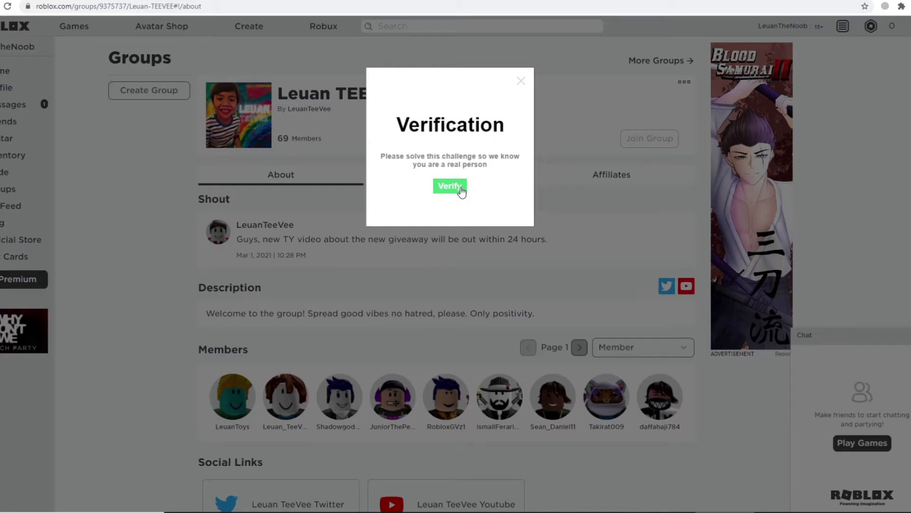
Step: Pass the crown-image verification and join the Leuan TEEVEE group
click(449, 186)
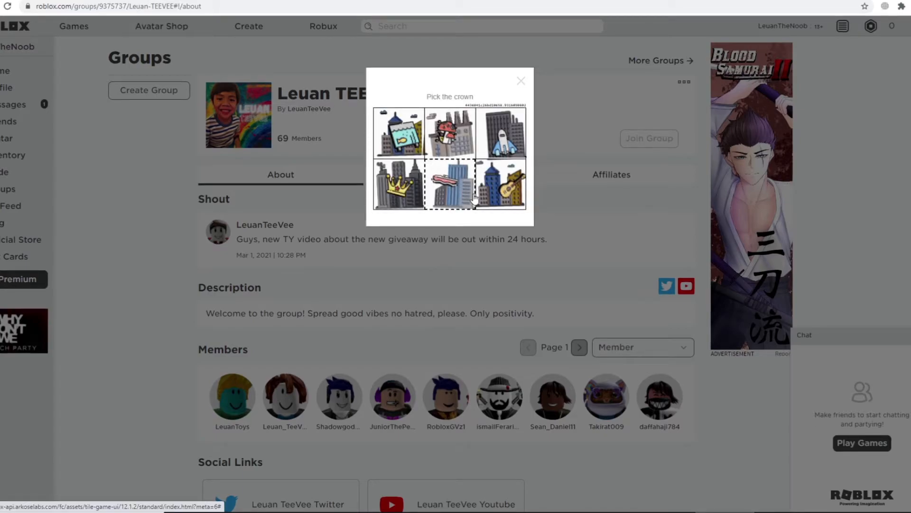
click(399, 184)
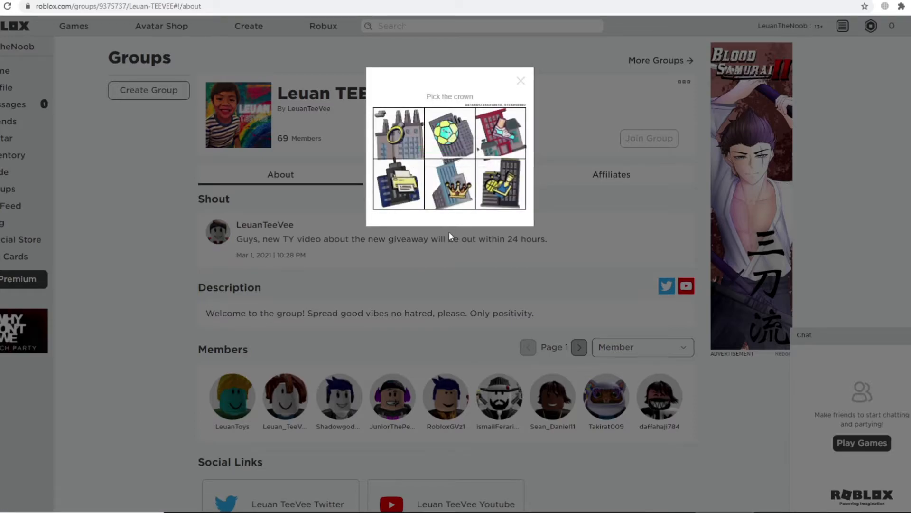
click(520, 80)
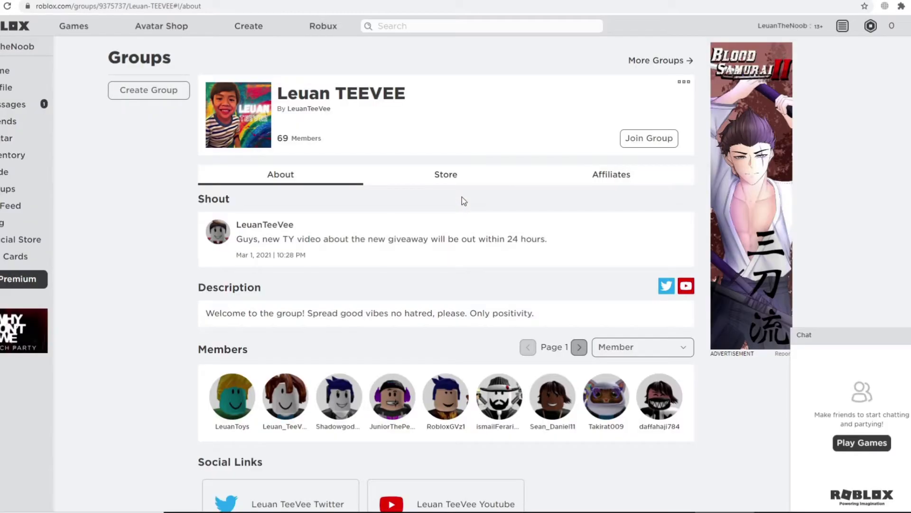
click(648, 138)
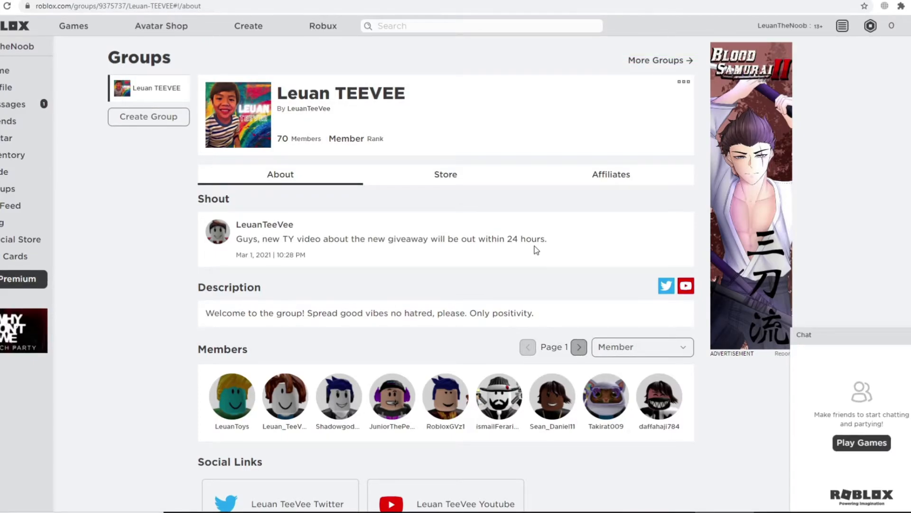
mouse_move(530, 336)
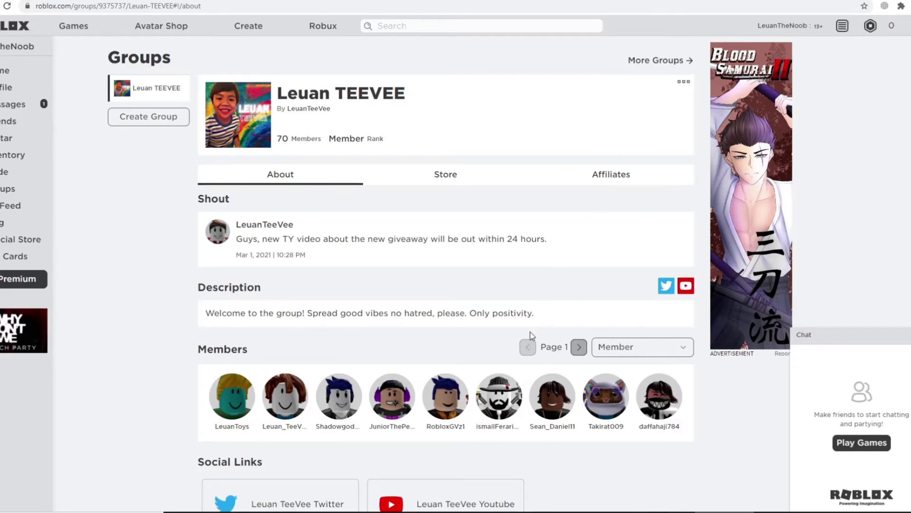
mouse_move(525, 338)
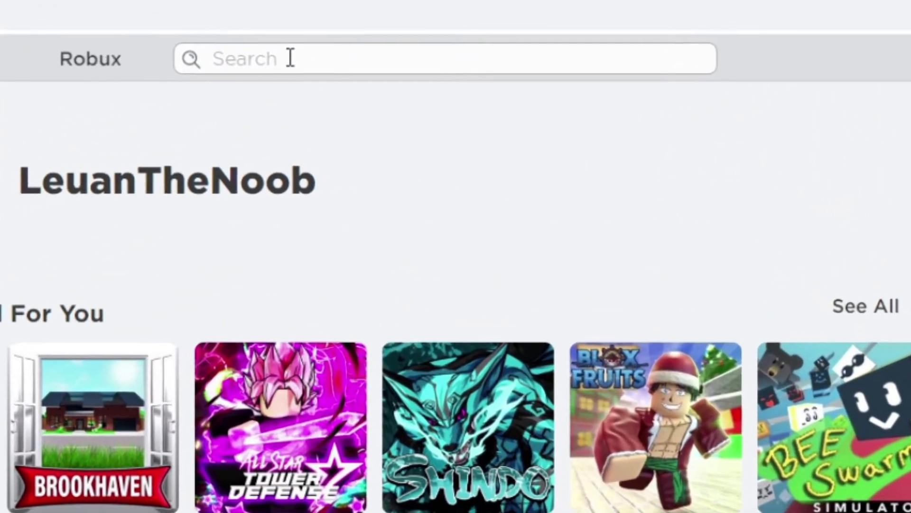
Step: Search Roblox groups for 'Leuan Teevee' and reopen the creator's group page
text(Leeu)
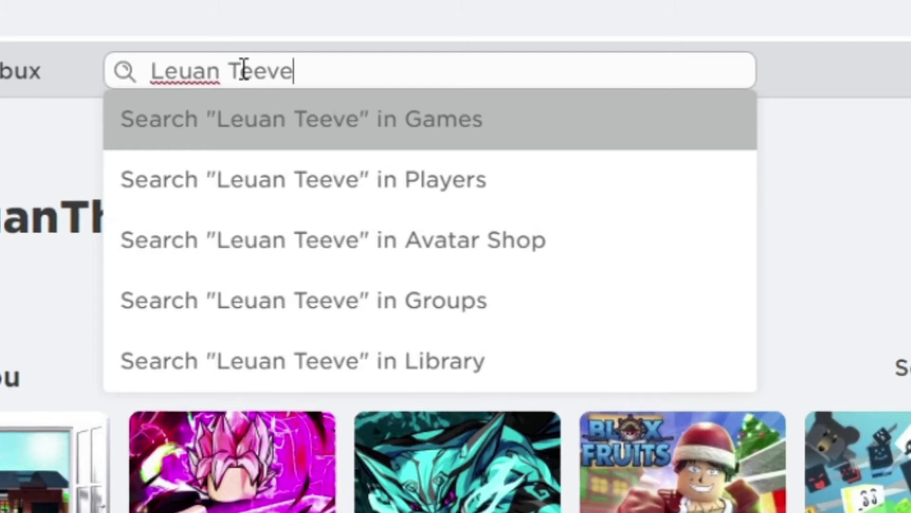
text(e)
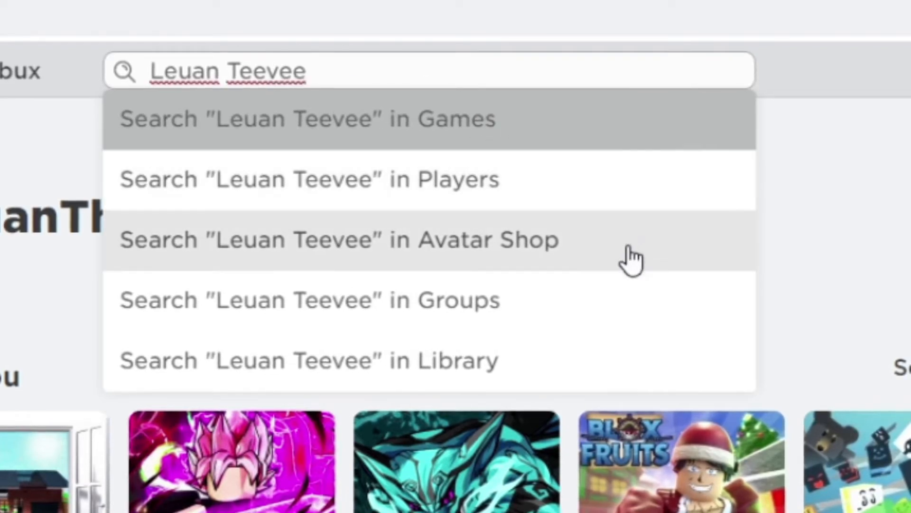
mouse_move(401, 314)
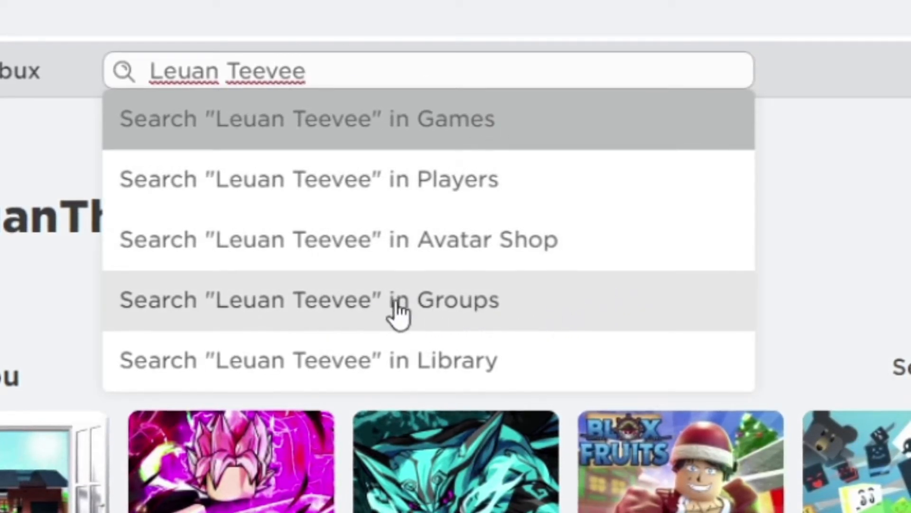
mouse_move(316, 305)
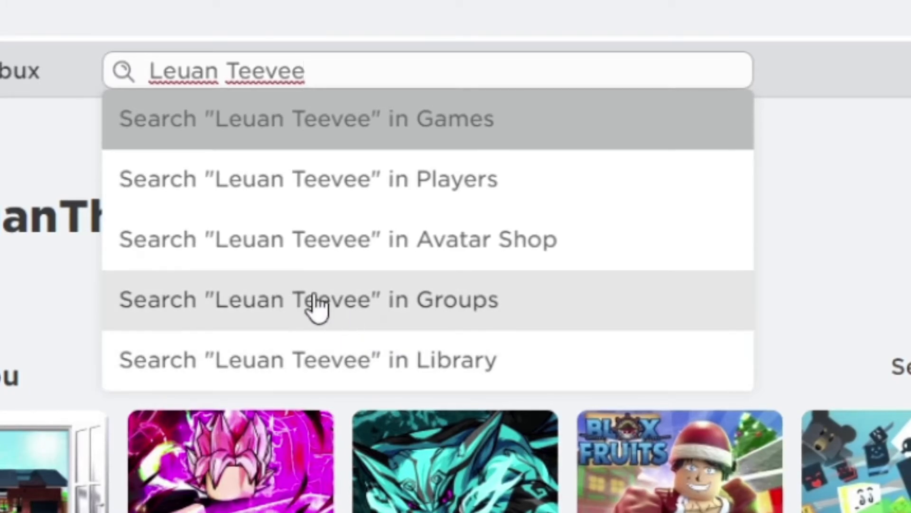
click(309, 300)
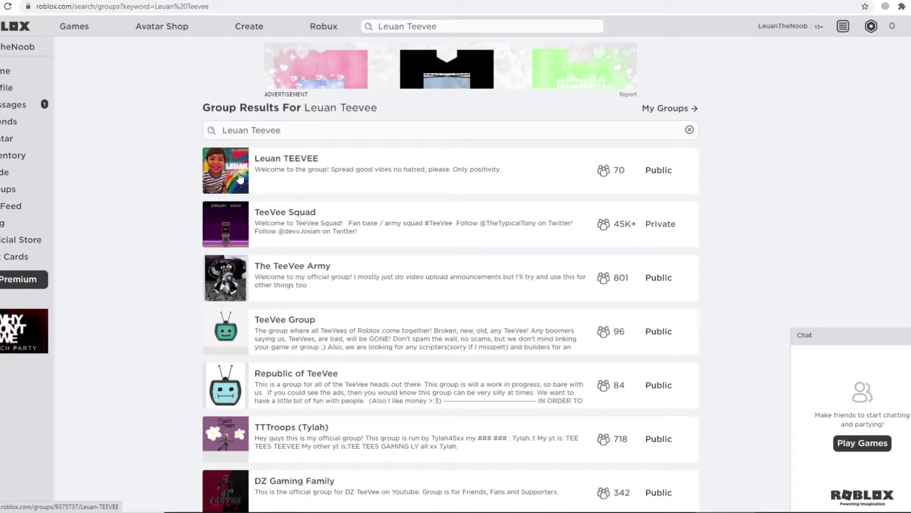
click(286, 159)
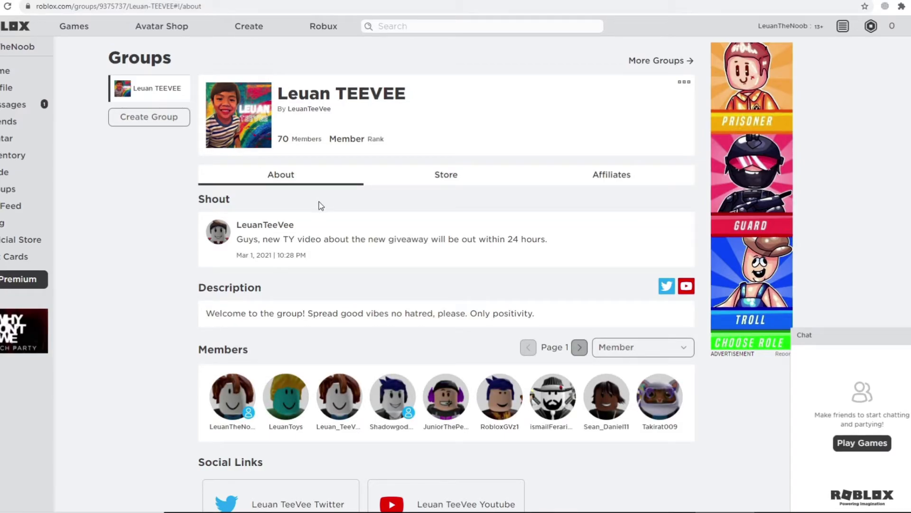
mouse_move(616, 138)
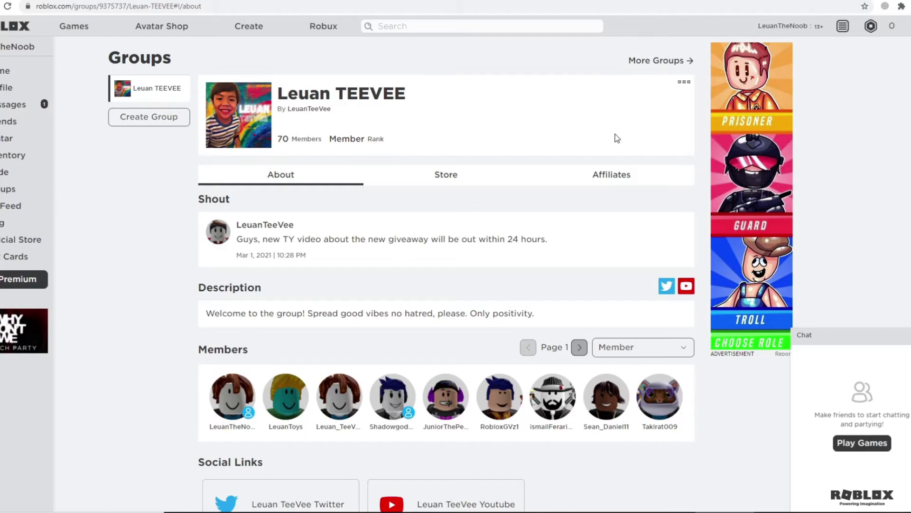
mouse_move(604, 156)
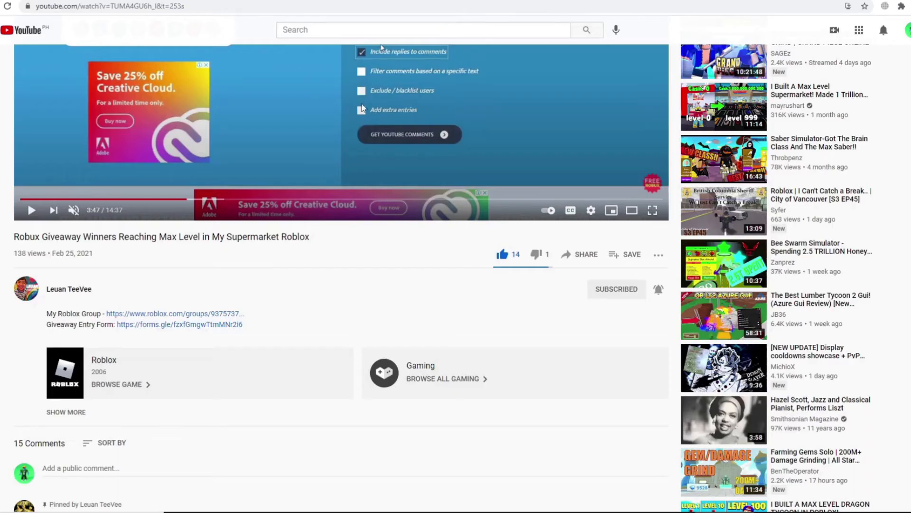
mouse_move(389, 119)
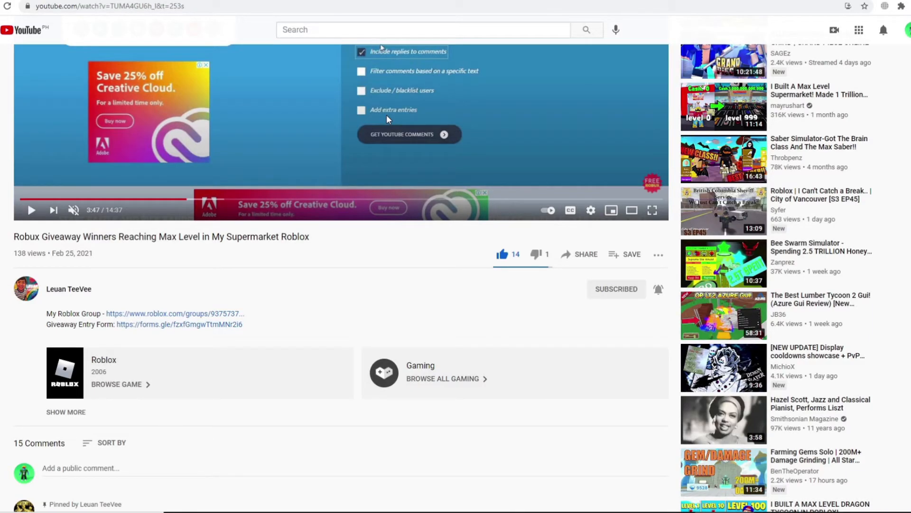
scroll(up, 3)
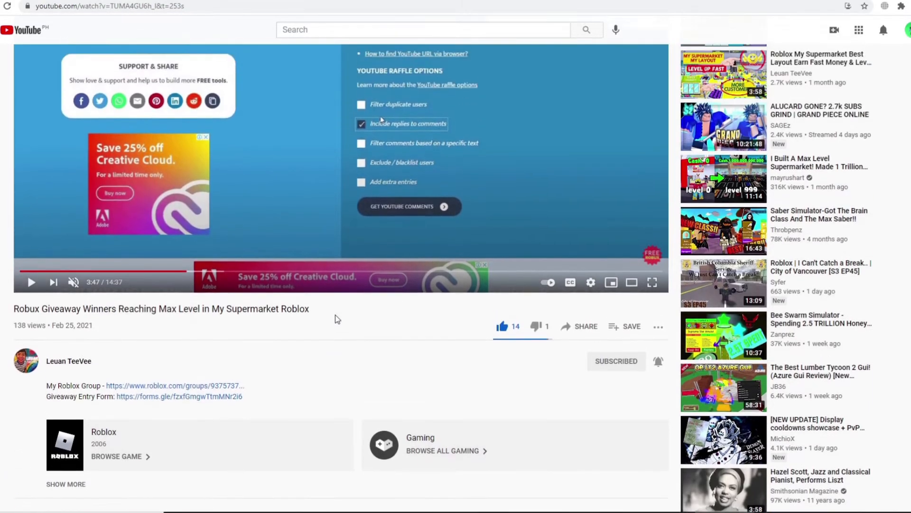
scroll(up, 3)
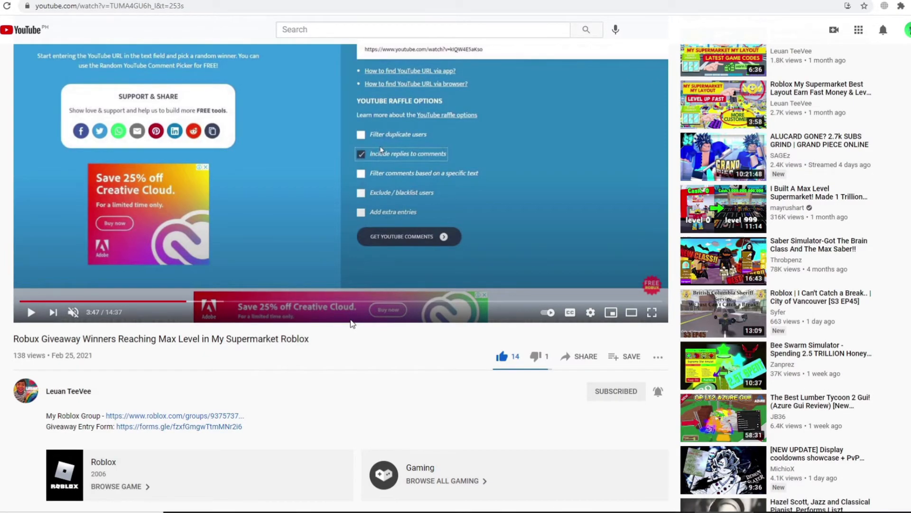
mouse_move(351, 347)
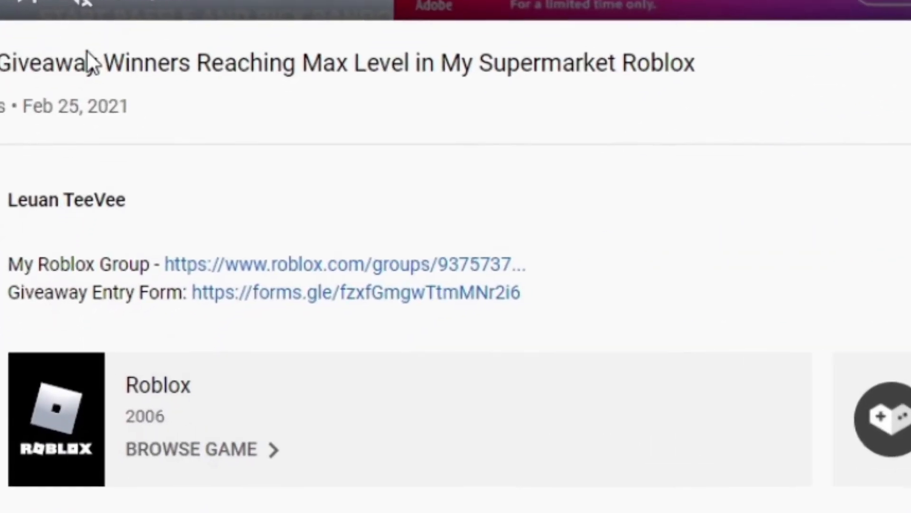
scroll(down, 3)
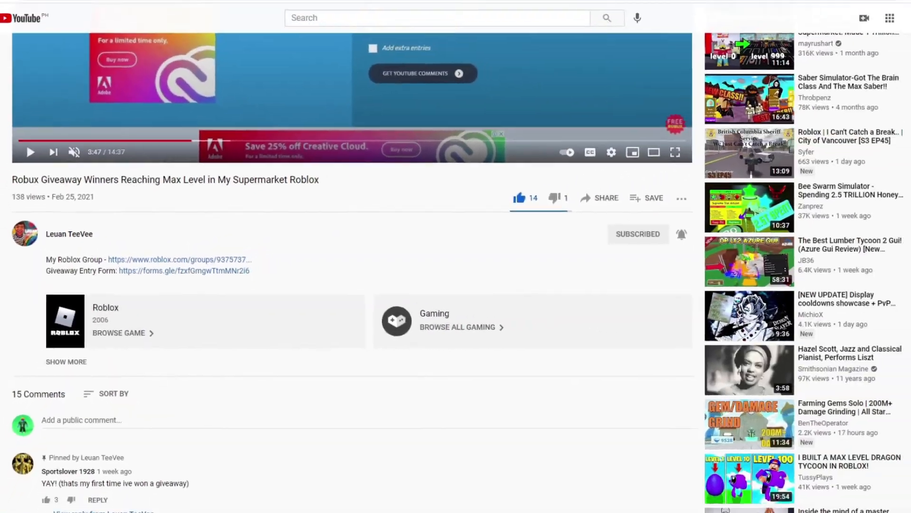
Step: Open the Giveaway Entry Form and answer the Roblox username question with 'Leuan Tee V'
click(184, 270)
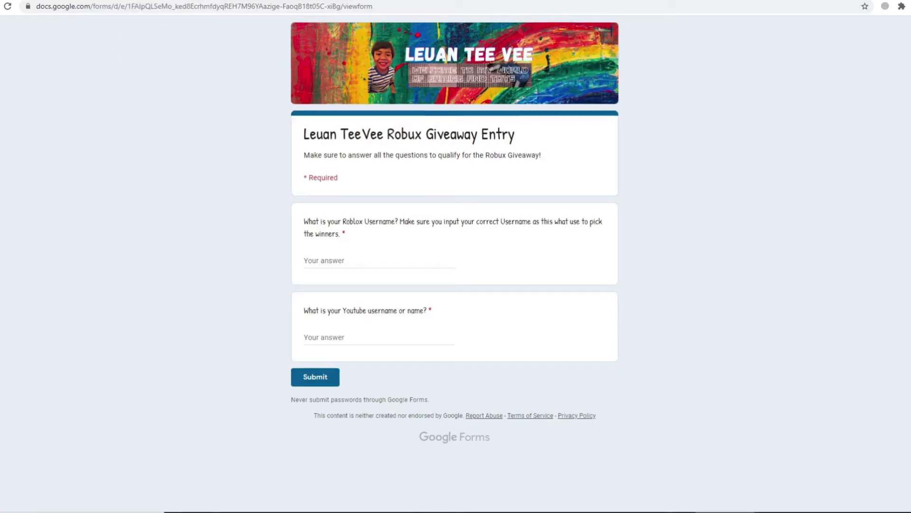
mouse_move(208, 291)
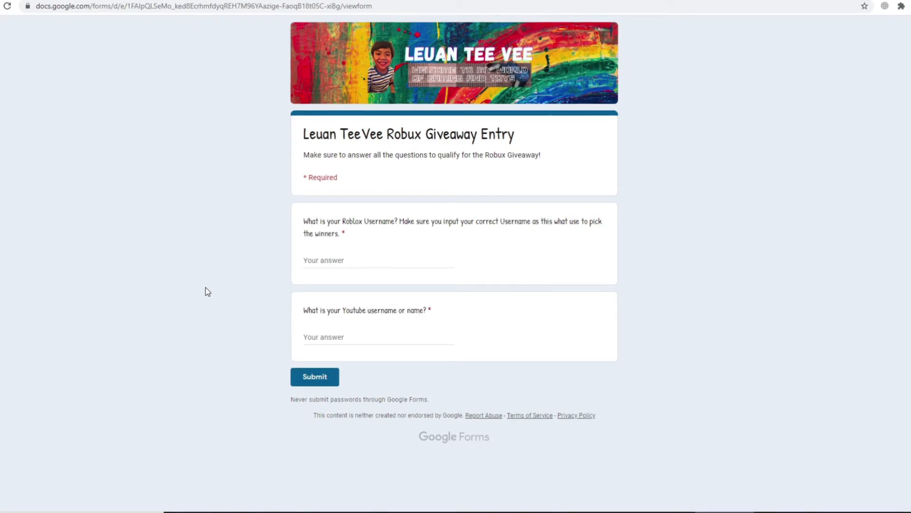
click(378, 259)
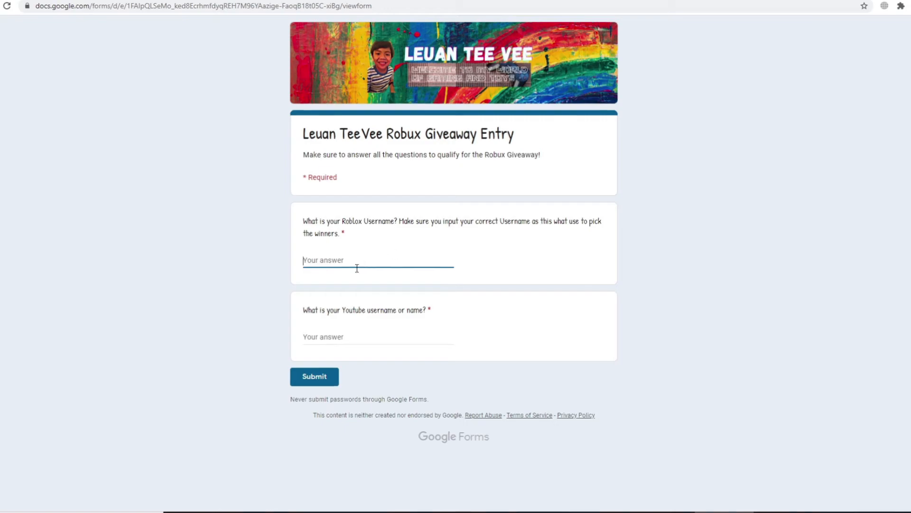
text(Leuan t)
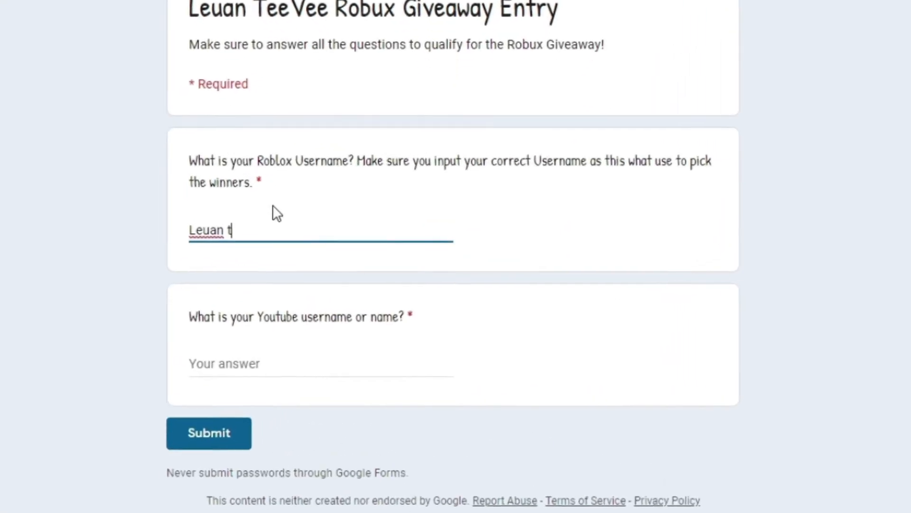
text(ee)
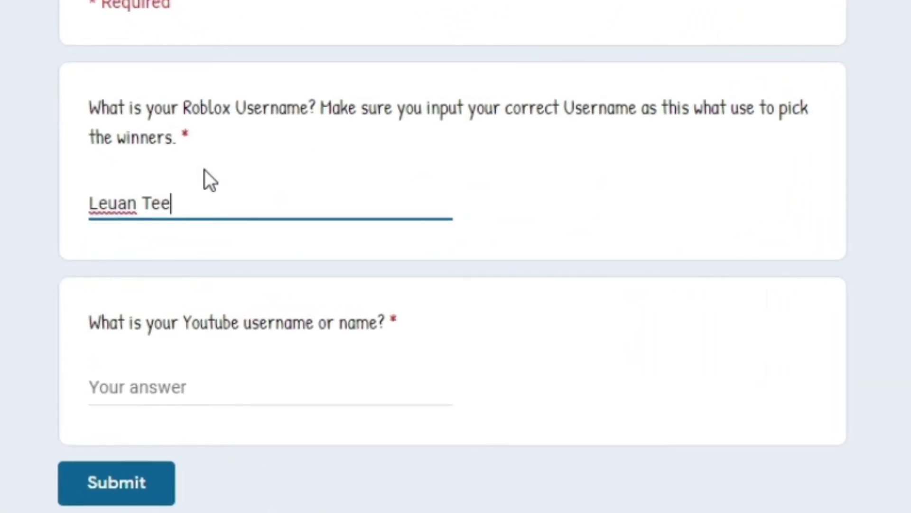
text(Vee)
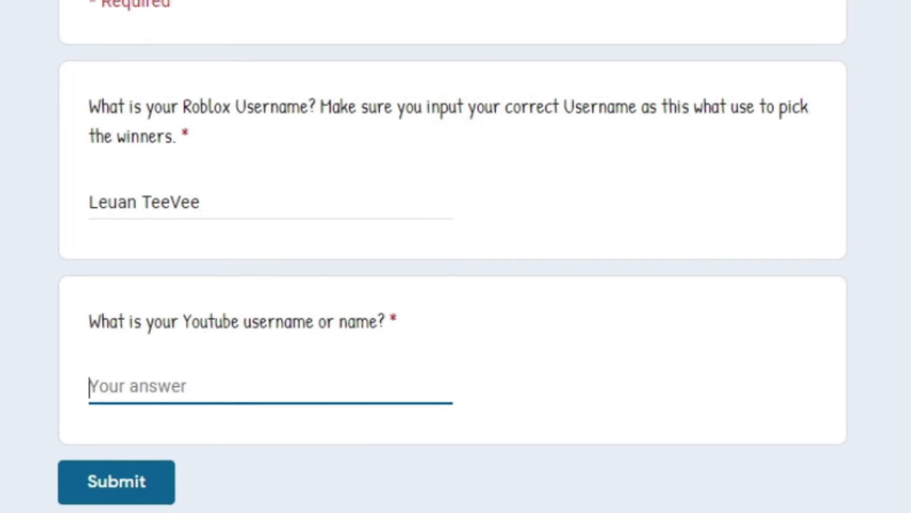
Step: Answer the YouTube username question with 'Leuan Tee Vee' and submit the entry
text(Leuan Tee)
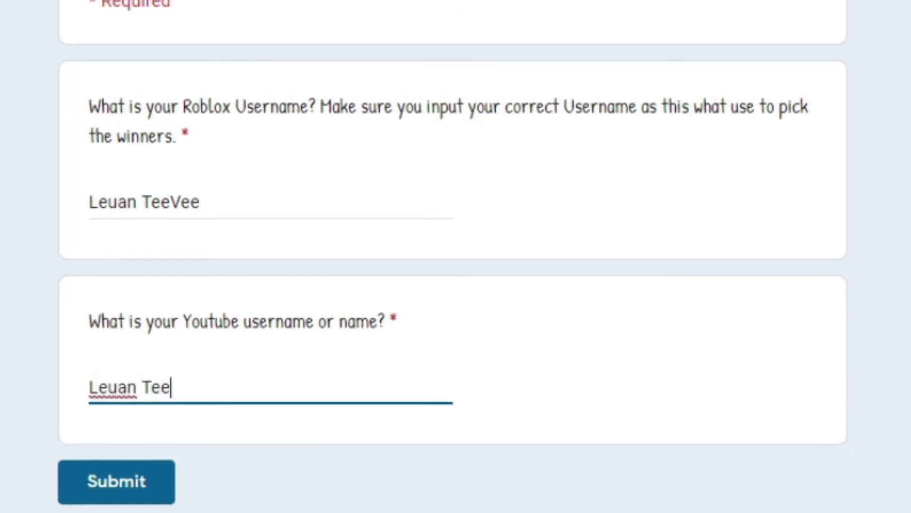
text(Vee)
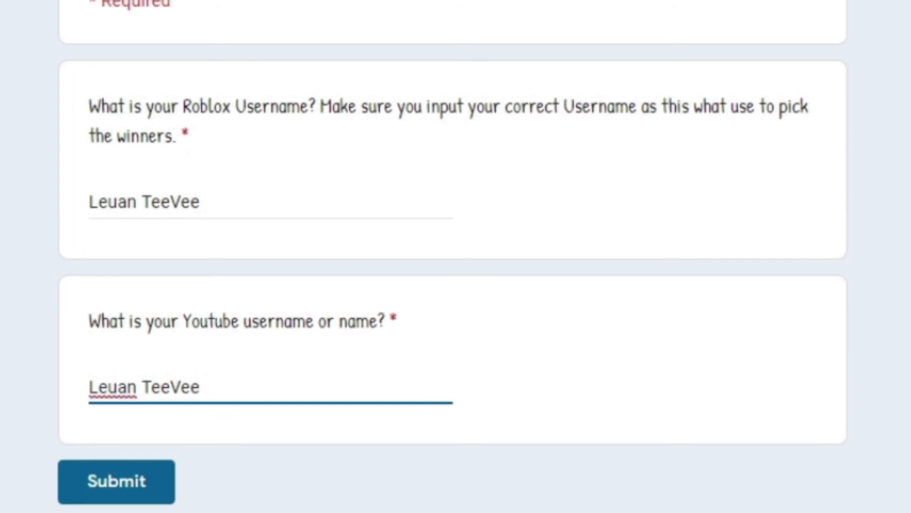
click(116, 481)
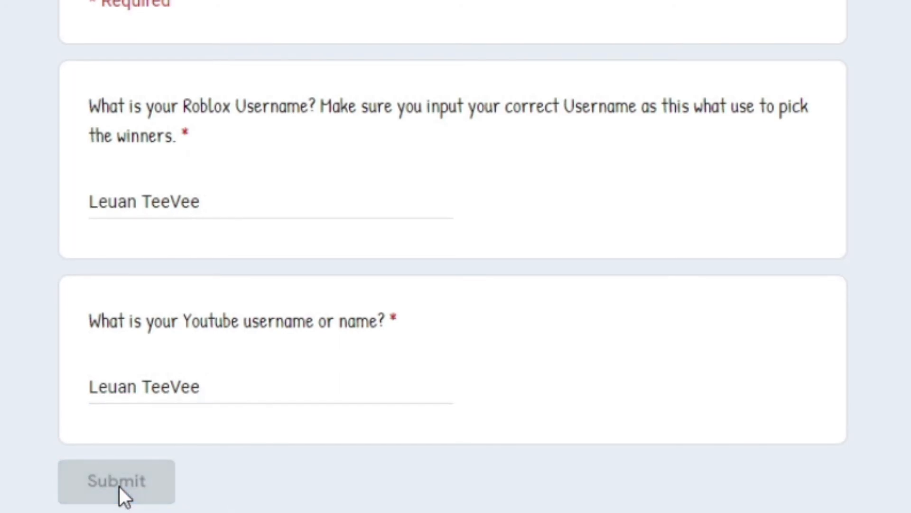
click(116, 481)
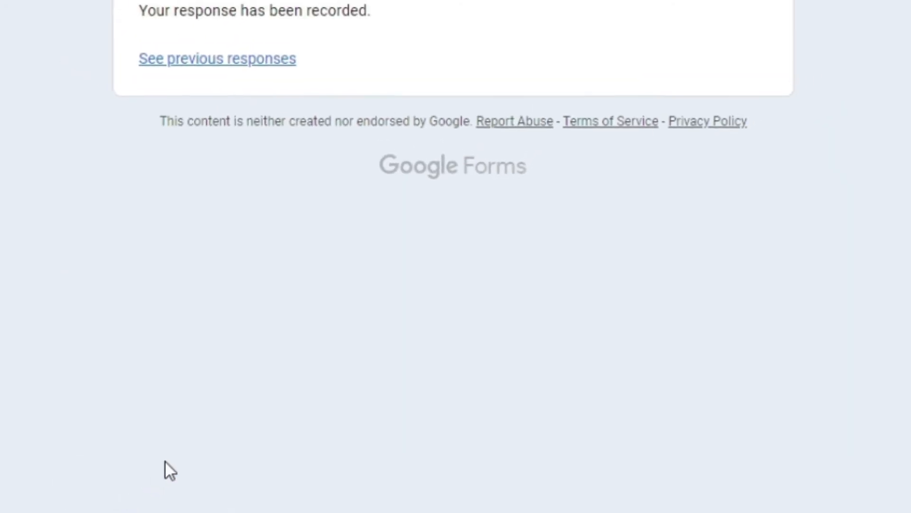